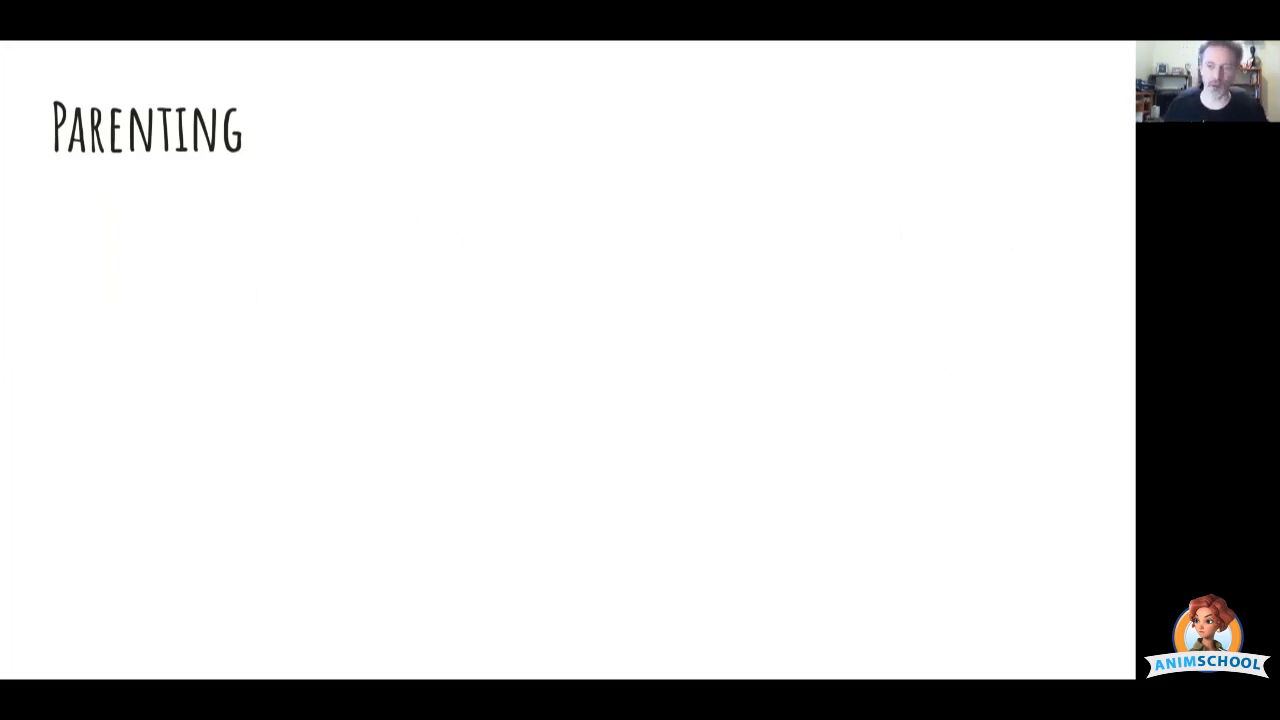
mouse_move(380, 292)
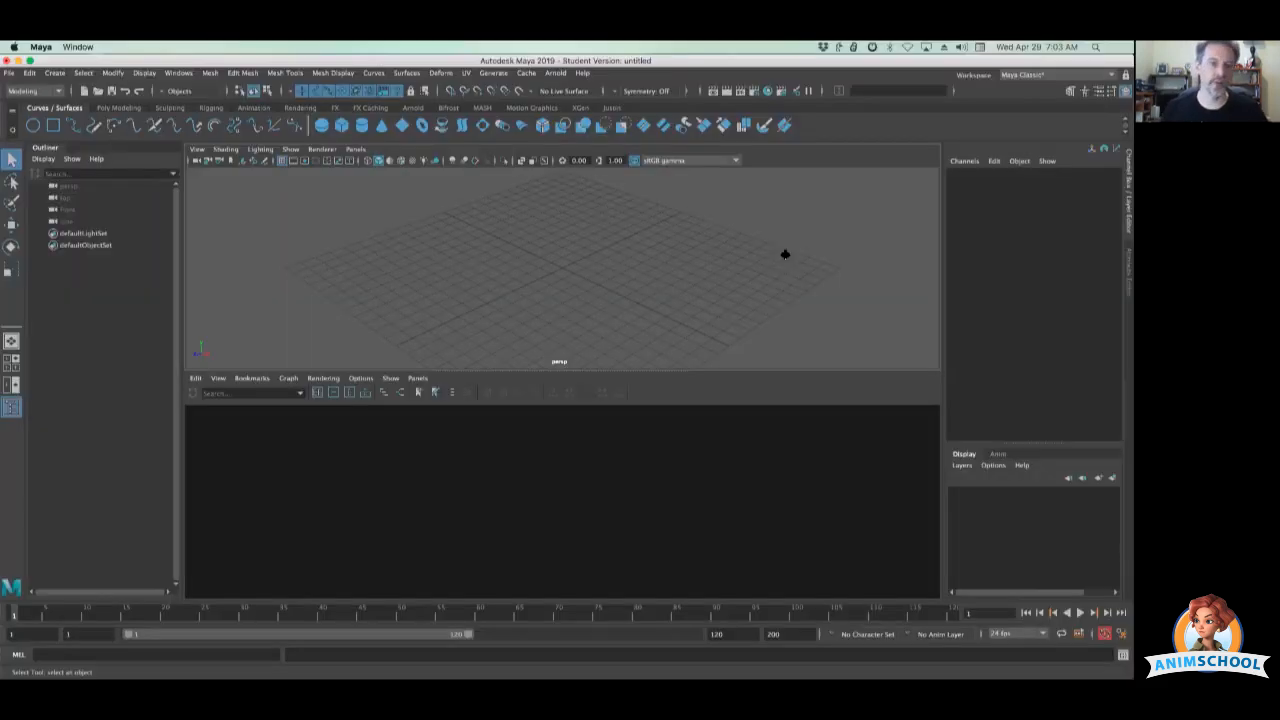
Create a polygon sphere and cube and drag the cube to the left of the sphere
left_click(120, 108)
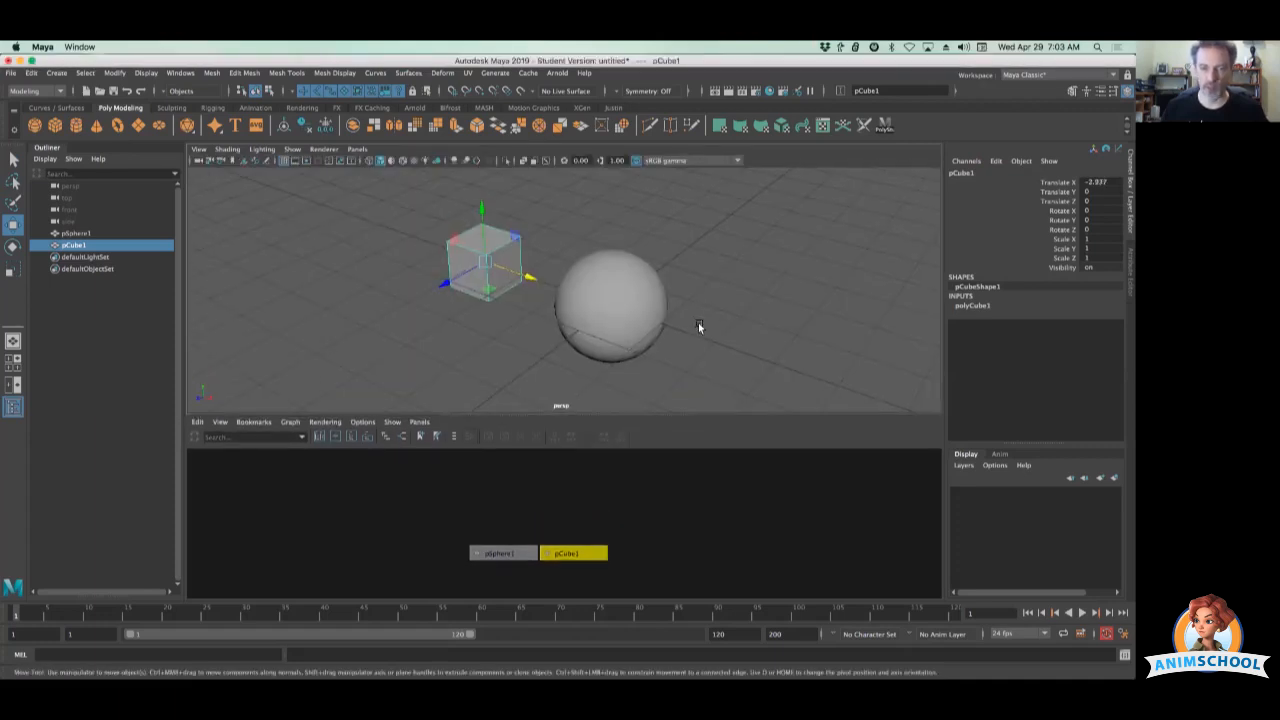
left_click_drag(484, 256, 460, 256)
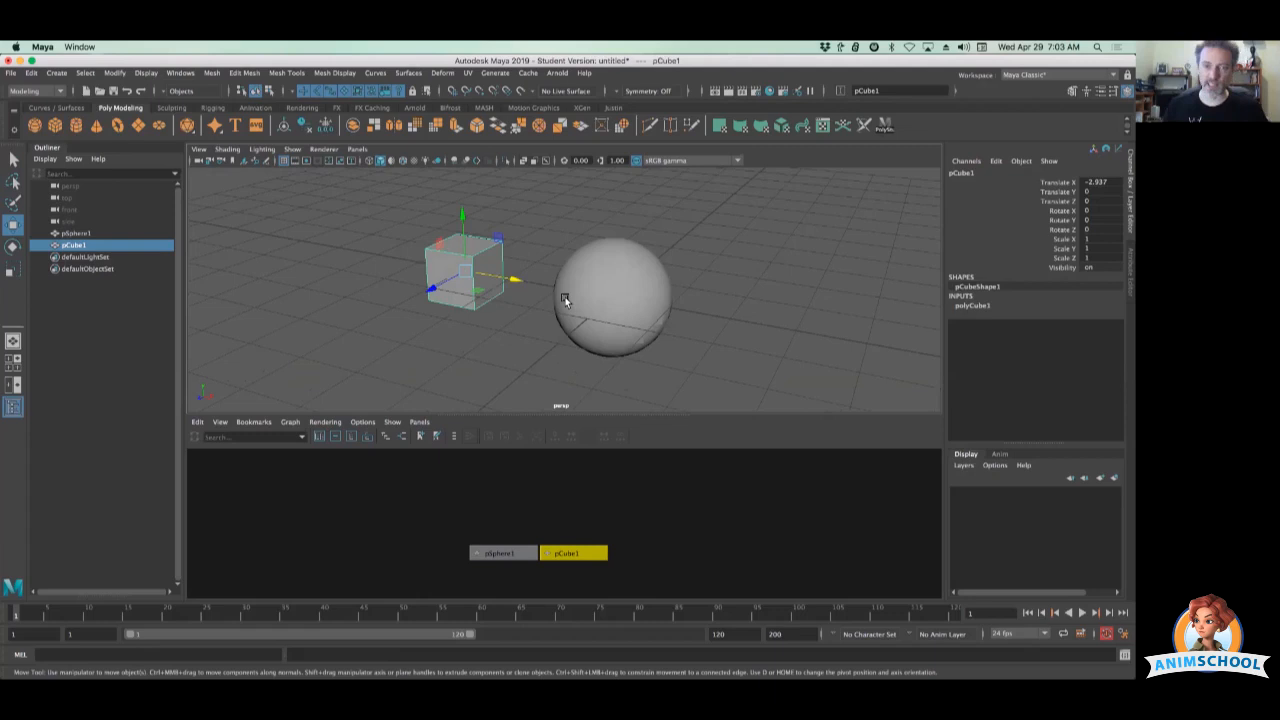
mouse_move(482, 302)
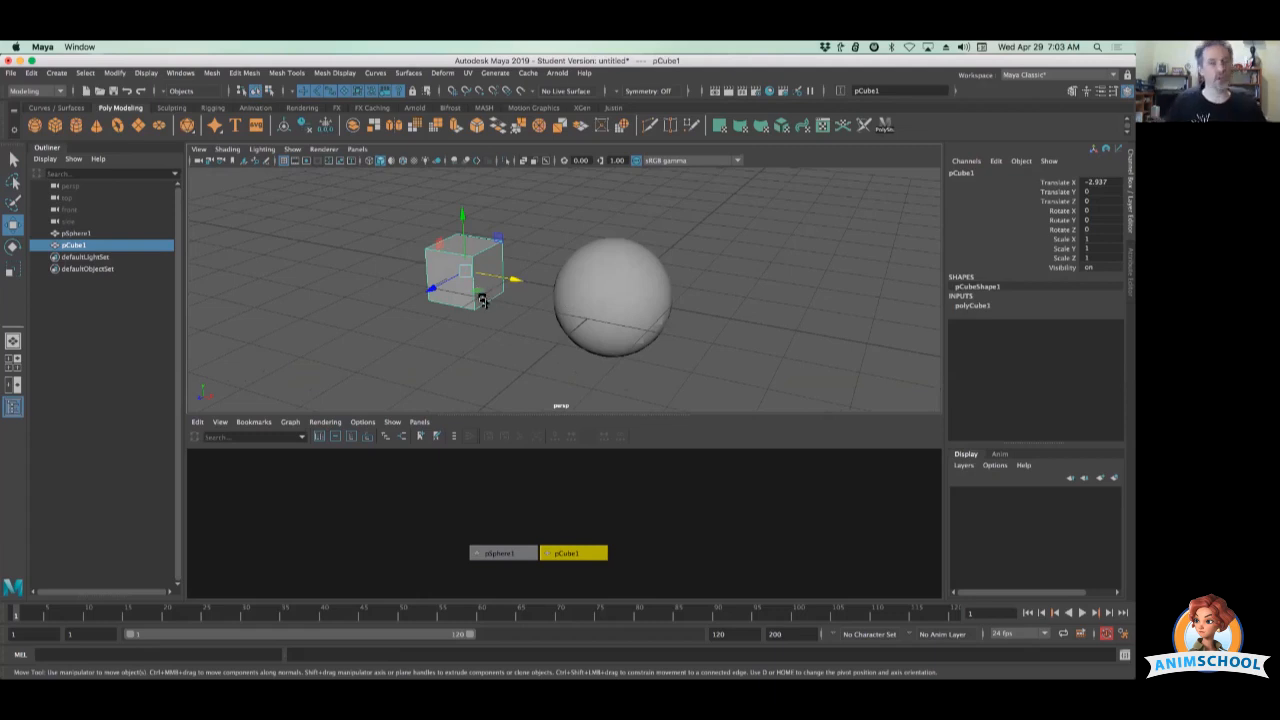
mouse_move(620, 312)
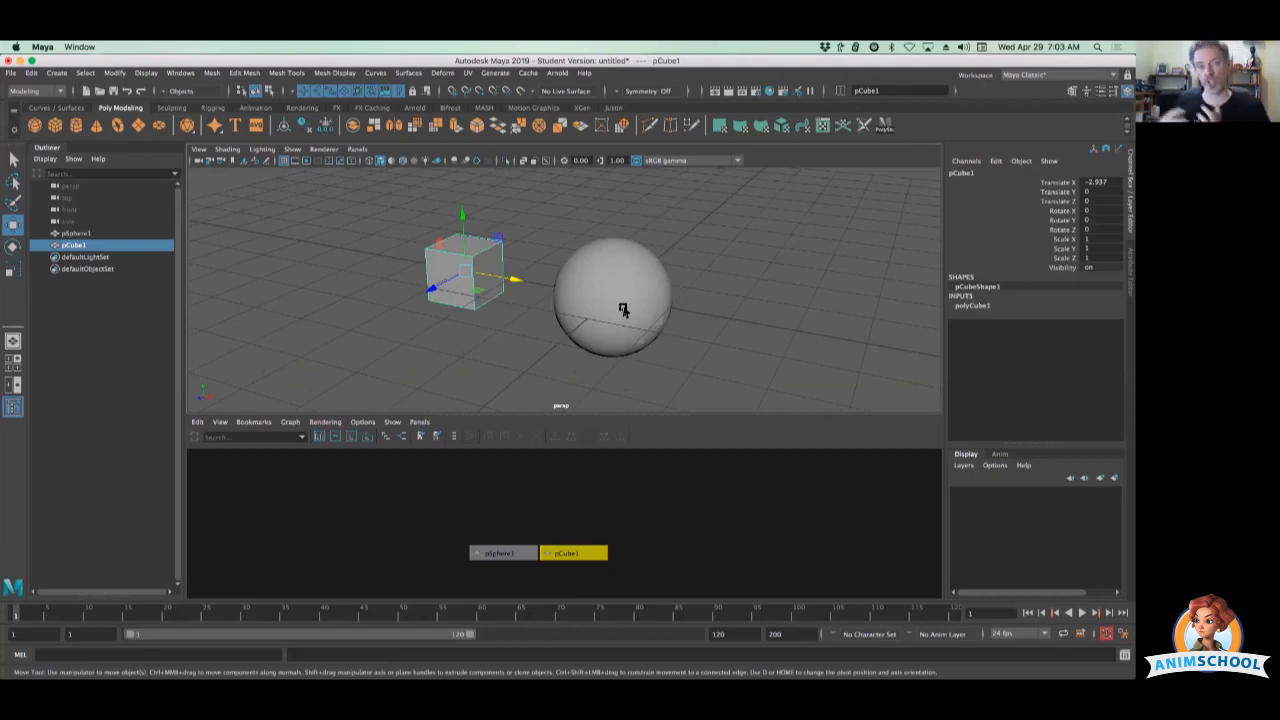
mouse_move(580, 300)
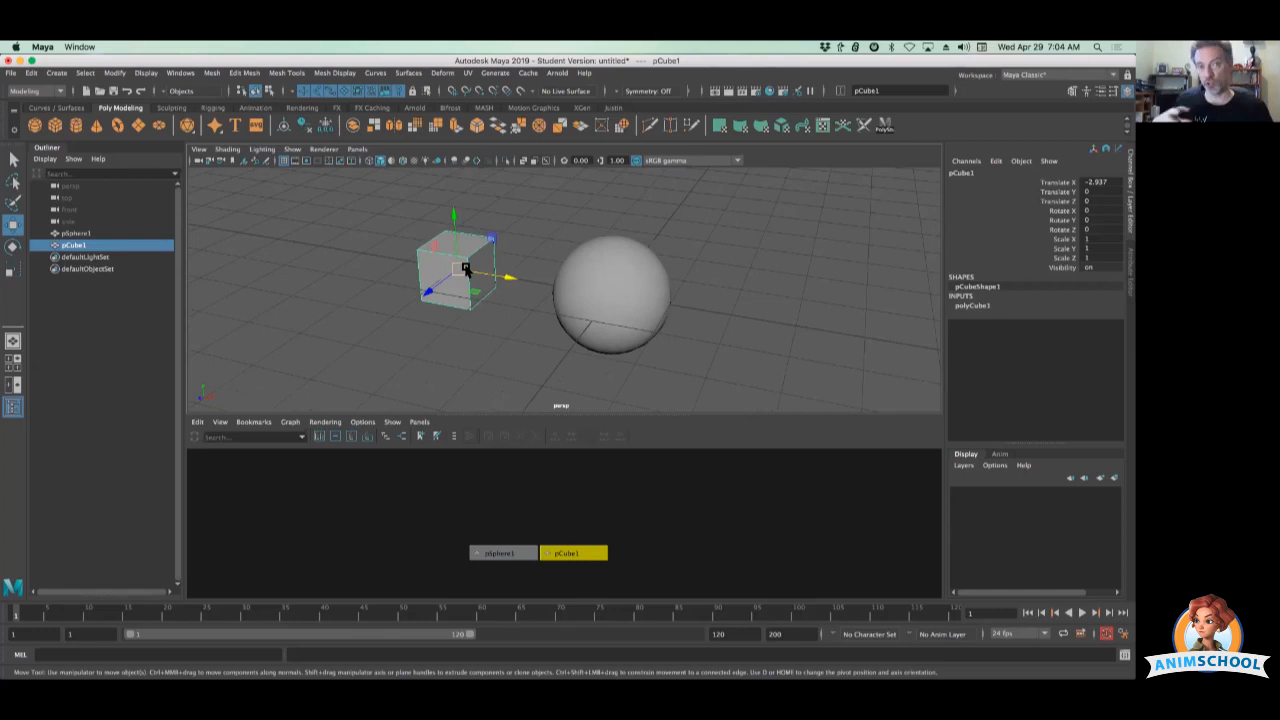
mouse_move(612, 262)
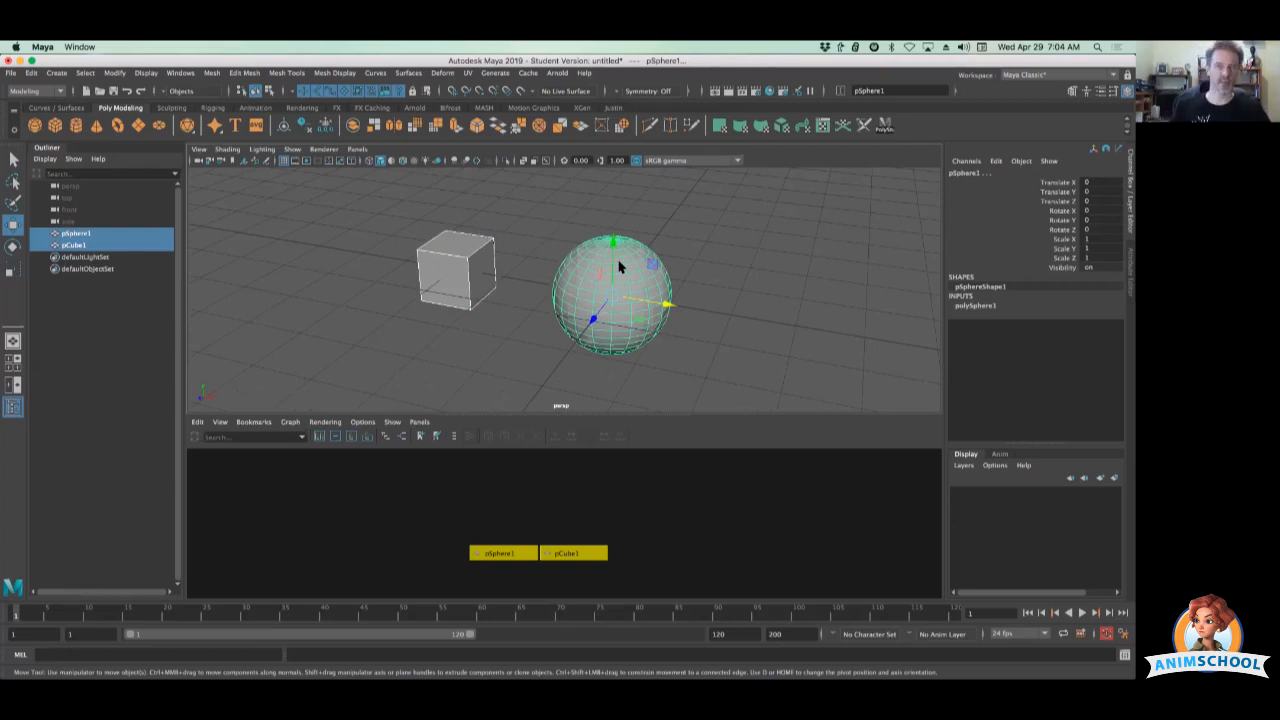
mouse_move(500, 218)
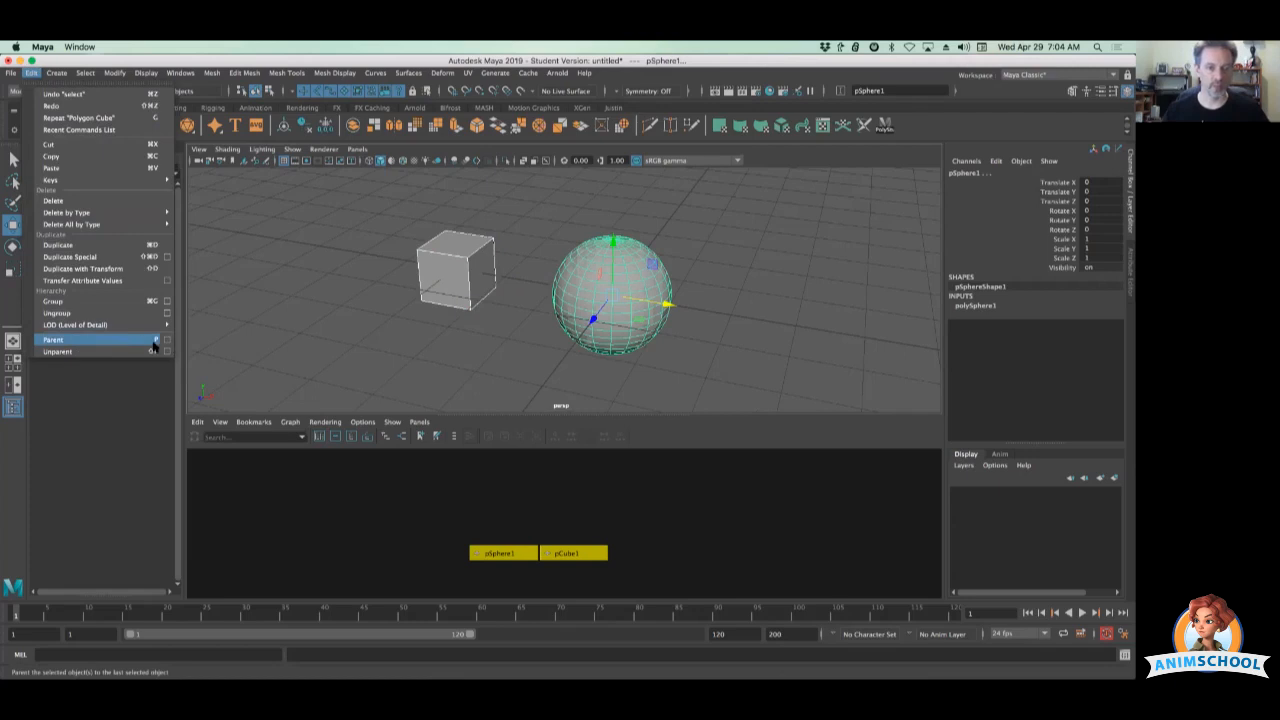
mouse_move(156, 344)
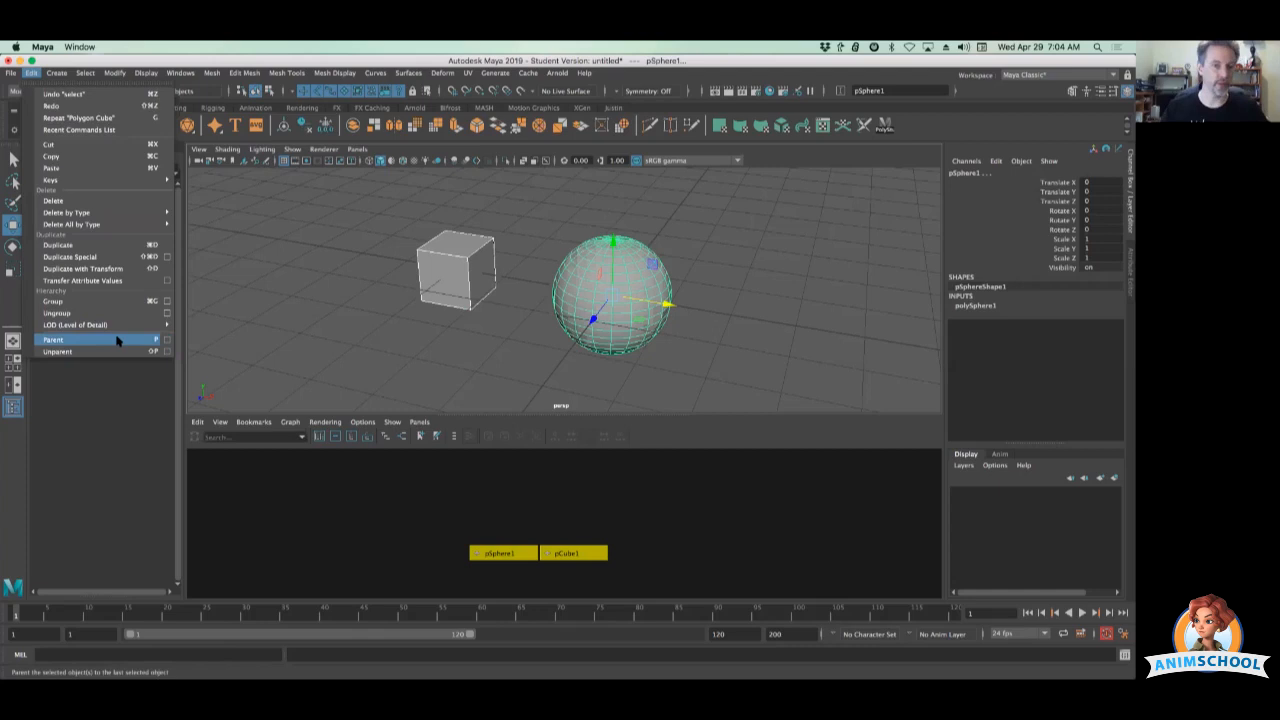
Parent the selected cube under the sphere via Edit > Parent
left_click(52, 340)
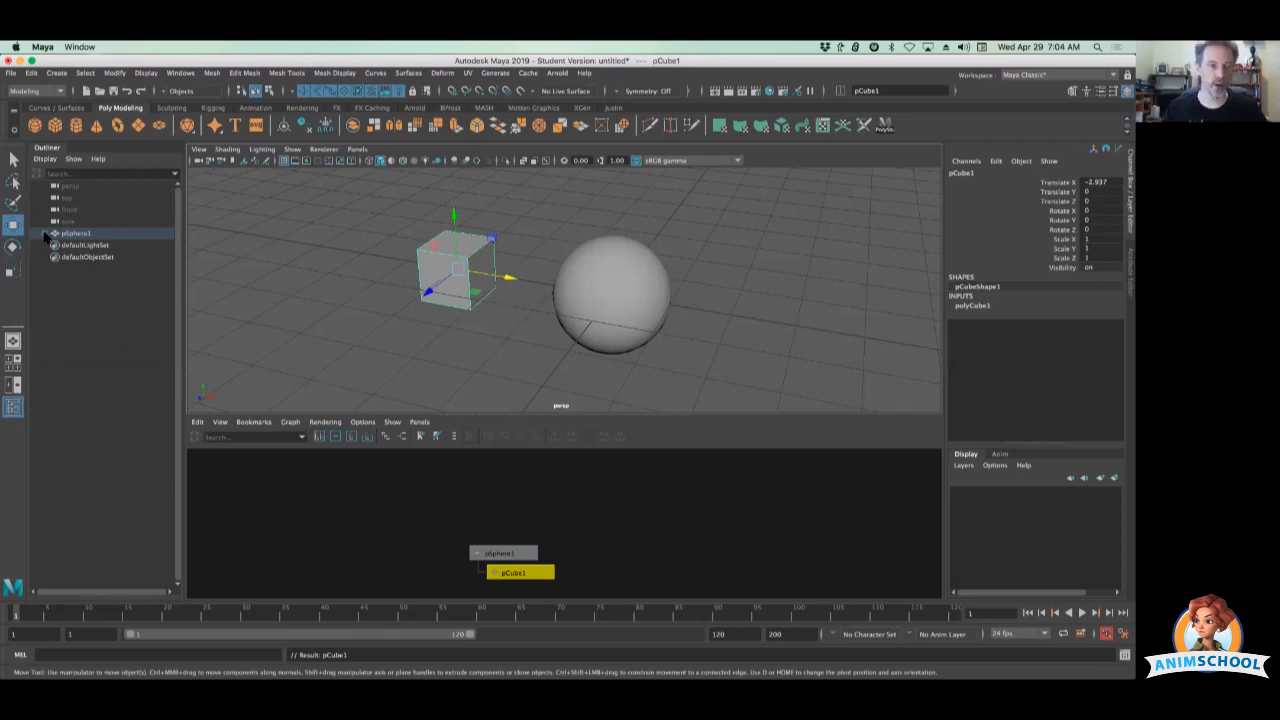
Expand pSphere1 in the Outliner and select its child pCube1
left_click(76, 232)
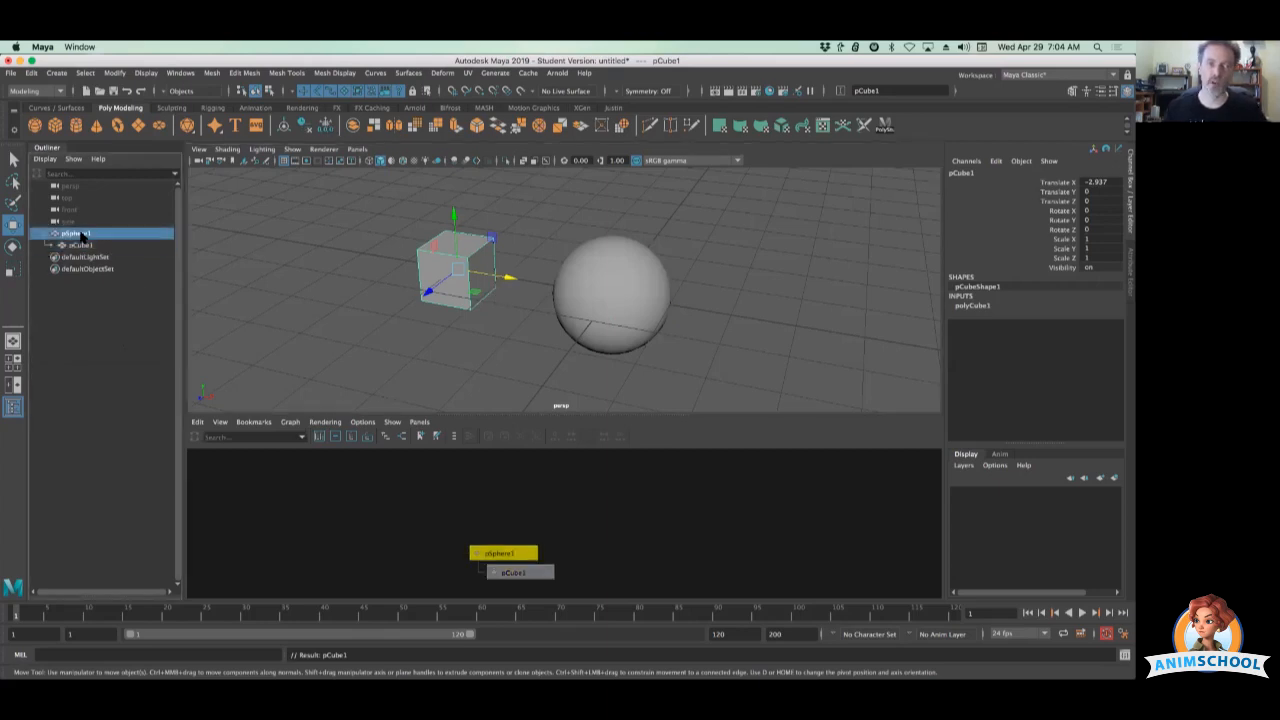
left_click(82, 244)
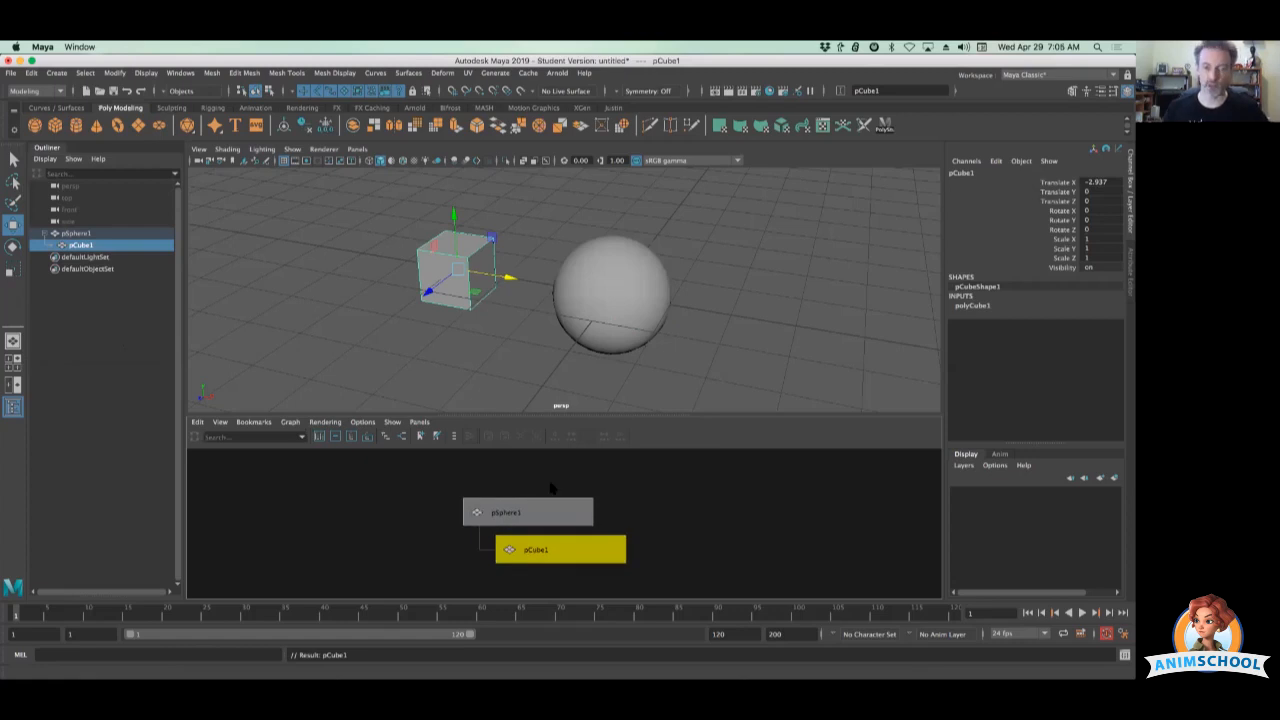
mouse_move(748, 520)
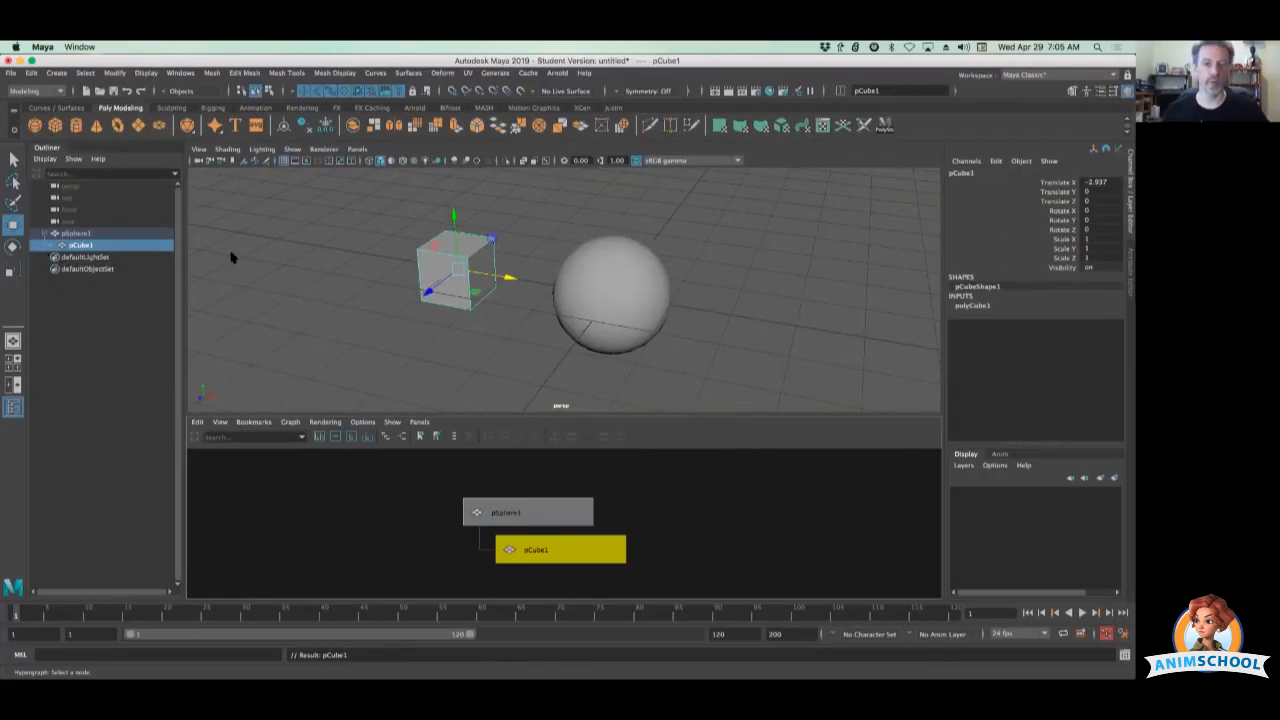
mouse_move(640, 292)
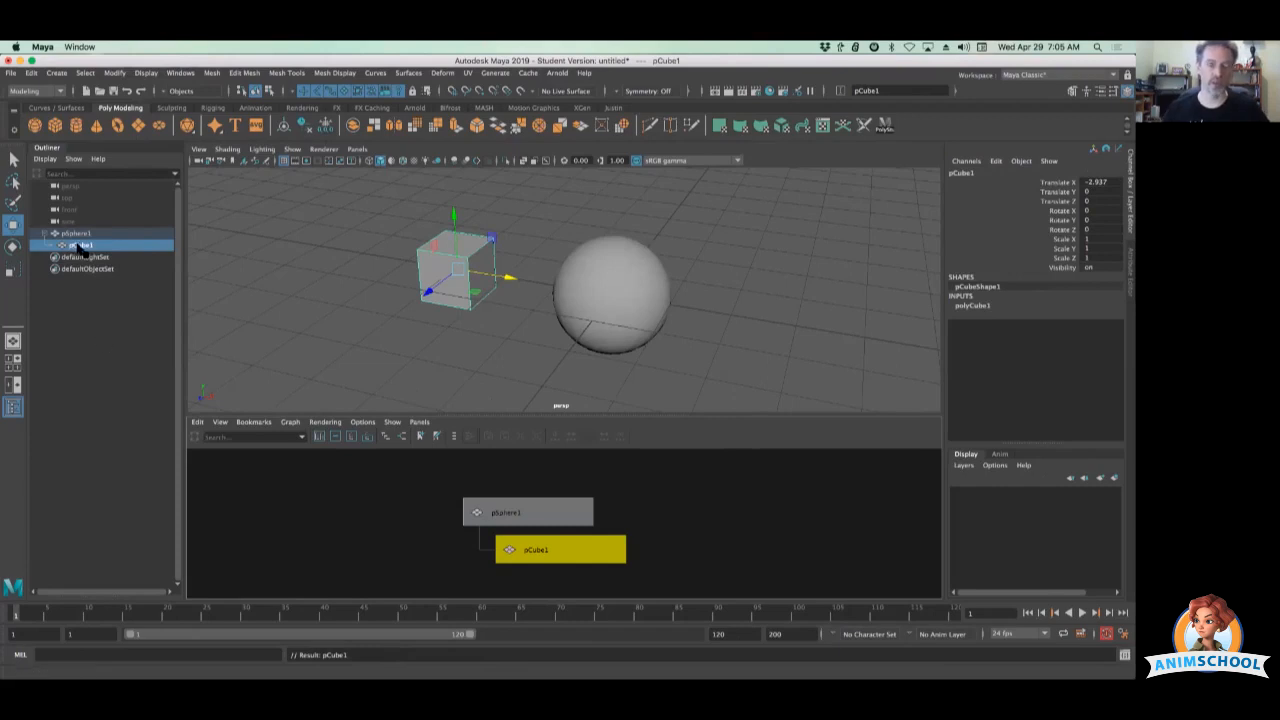
mouse_move(454, 264)
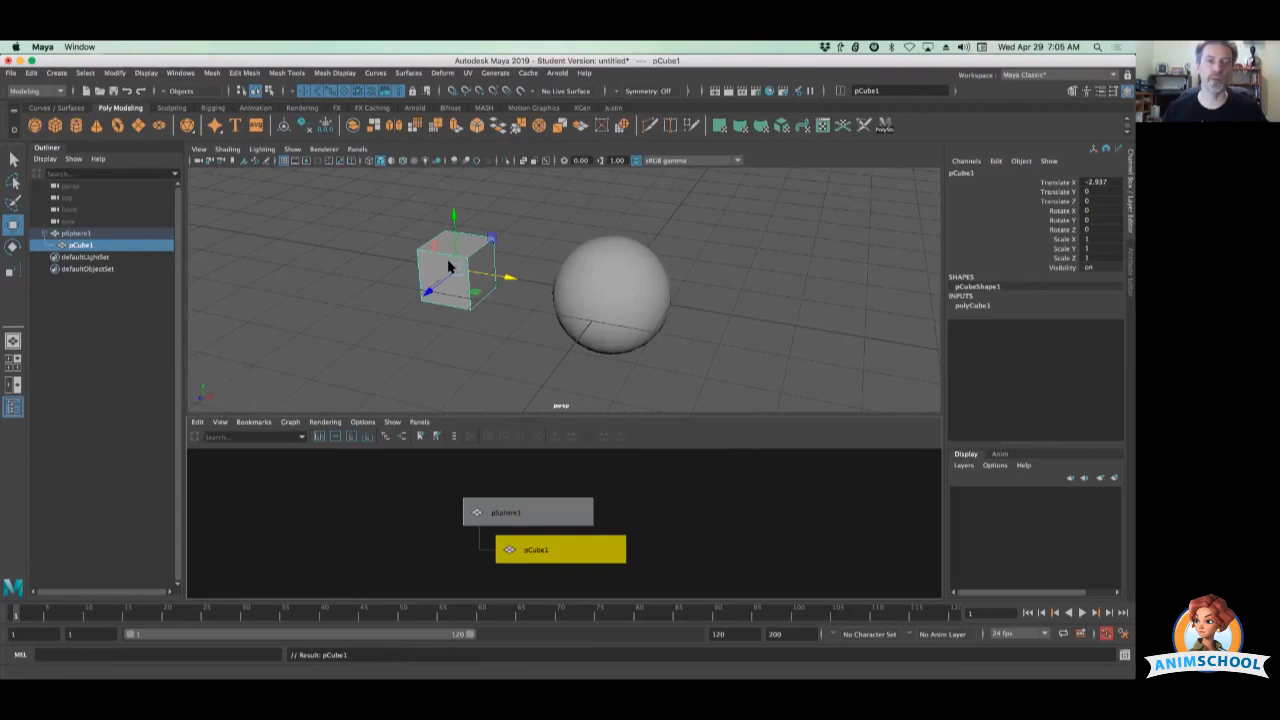
Unparent pCube1 from the sphere via Edit > Unparent
left_click(32, 72)
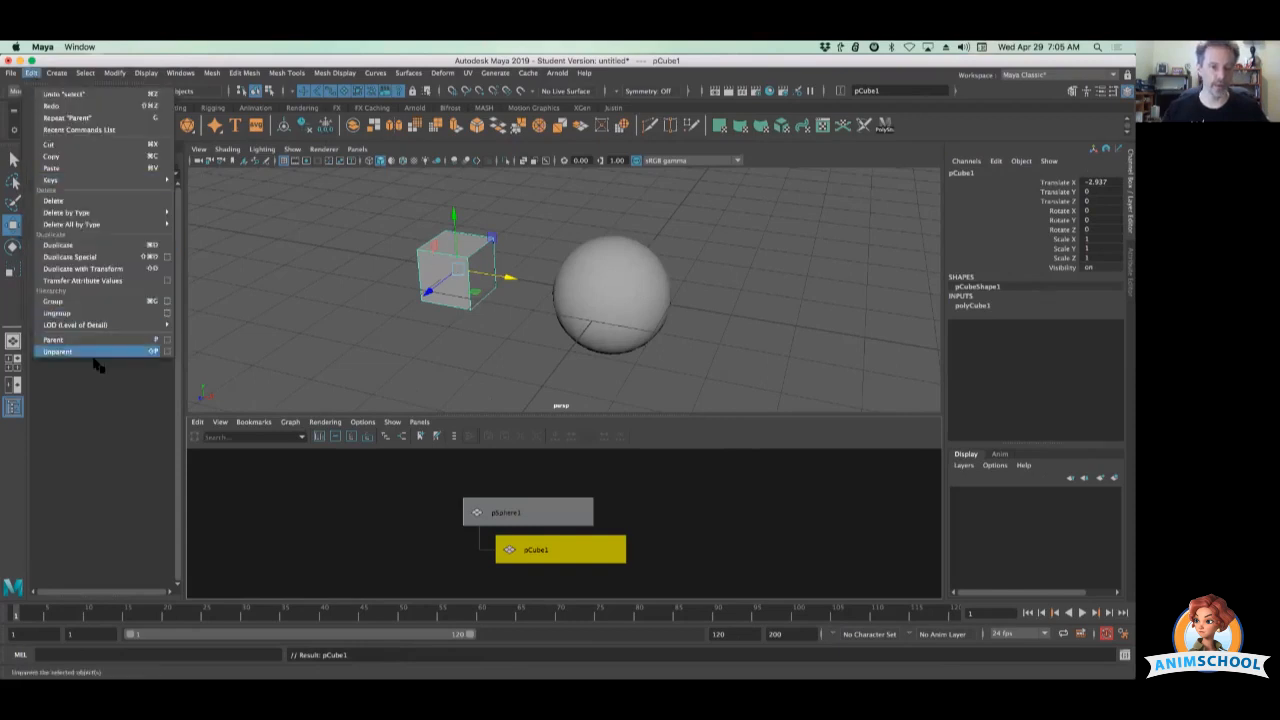
left_click(56, 352)
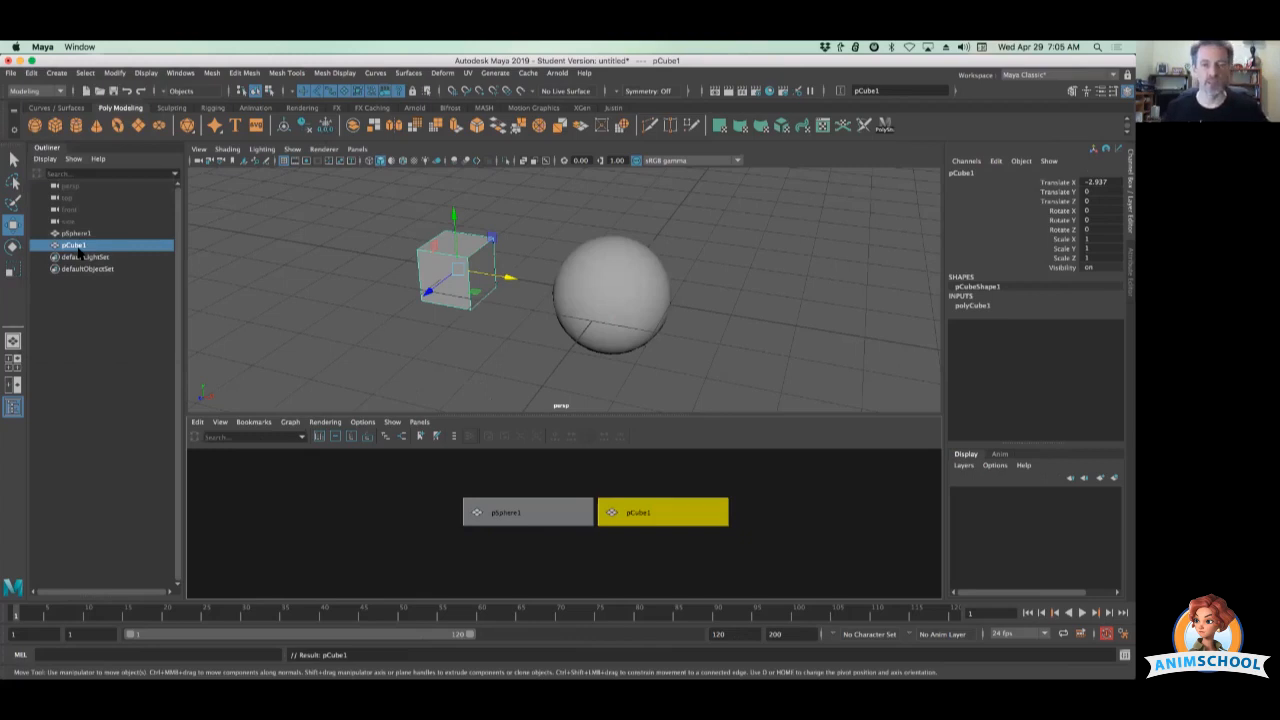
mouse_move(236, 308)
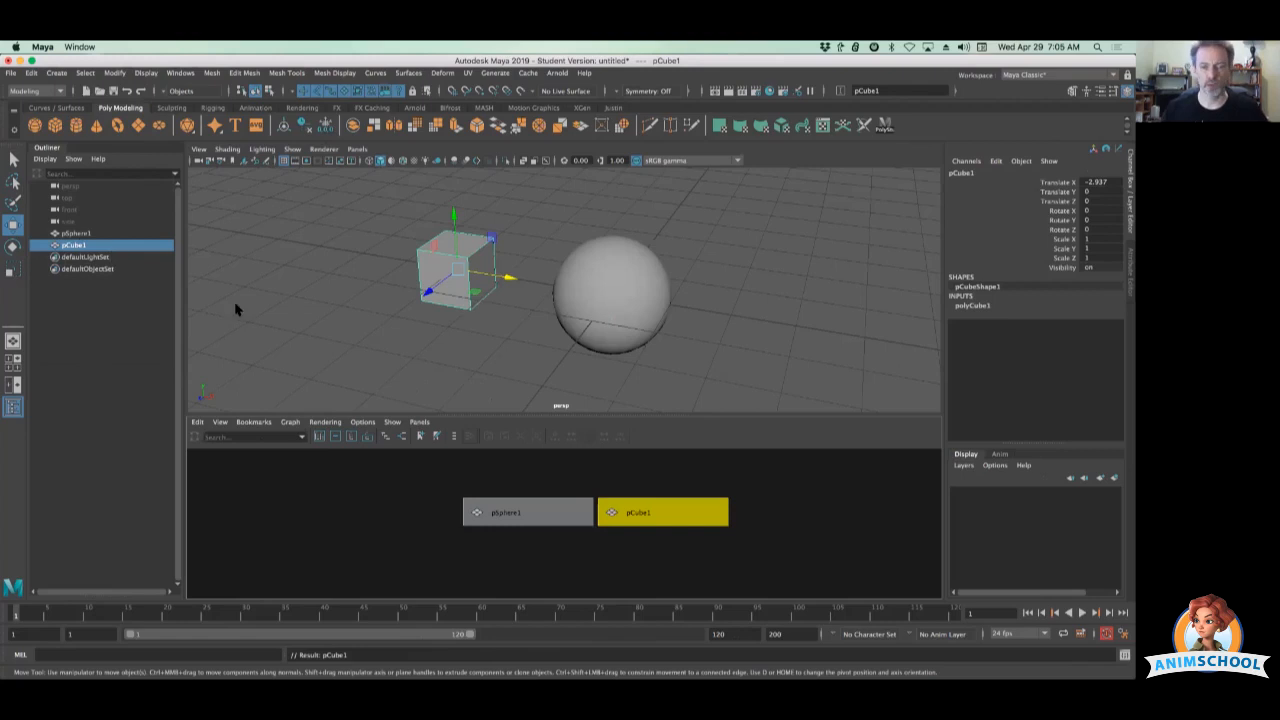
mouse_move(428, 338)
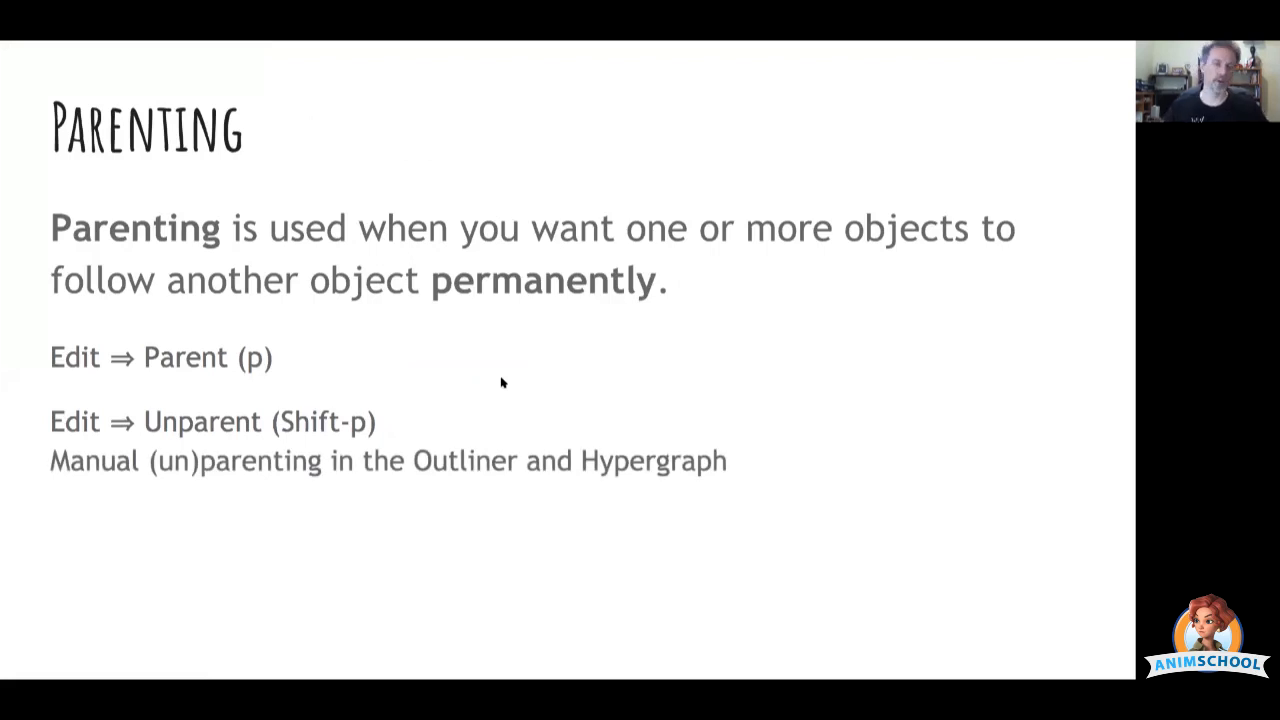
mouse_move(436, 364)
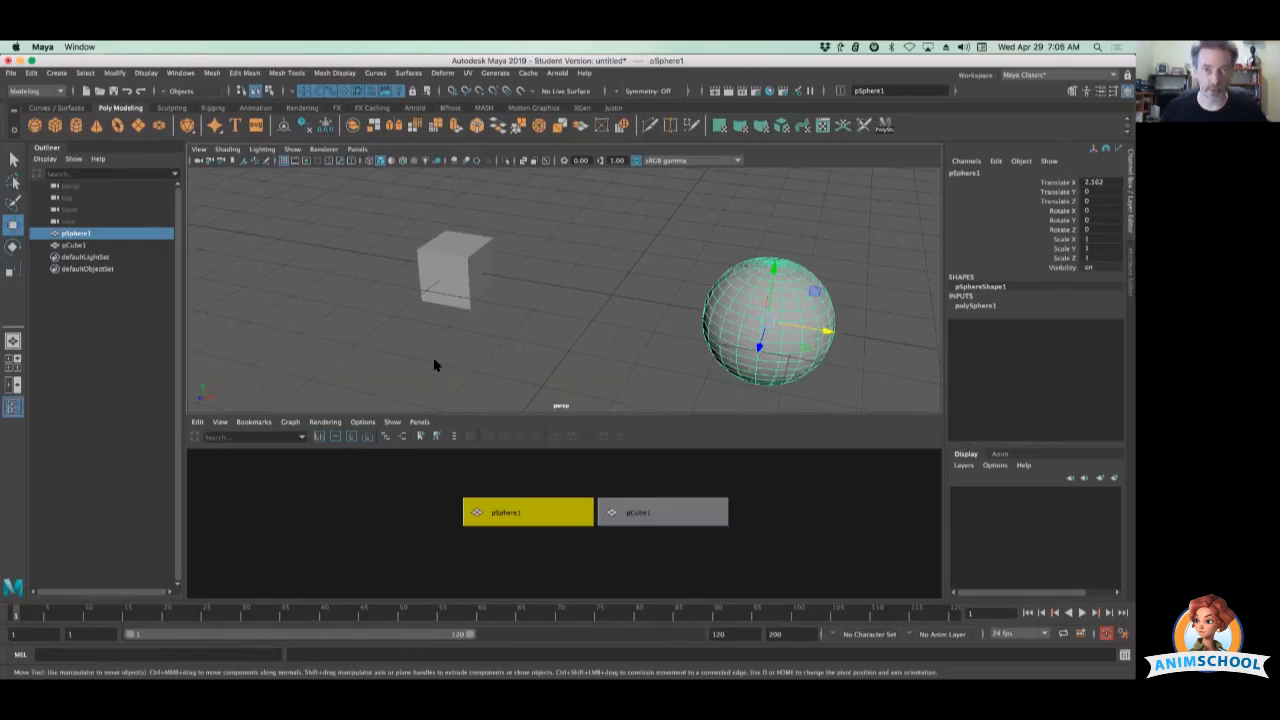
Select pCube1 in the Outliner and then pSphere1 to prepare re-parenting
left_click(72, 244)
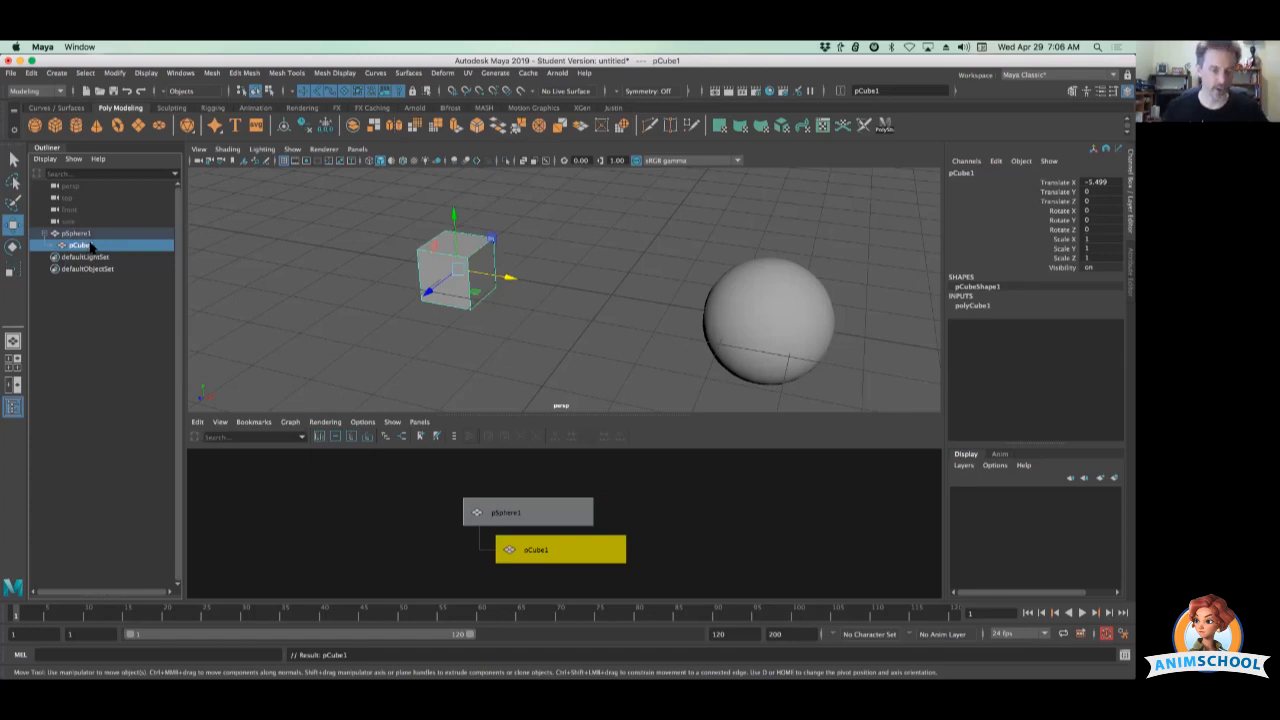
double_click(76, 232)
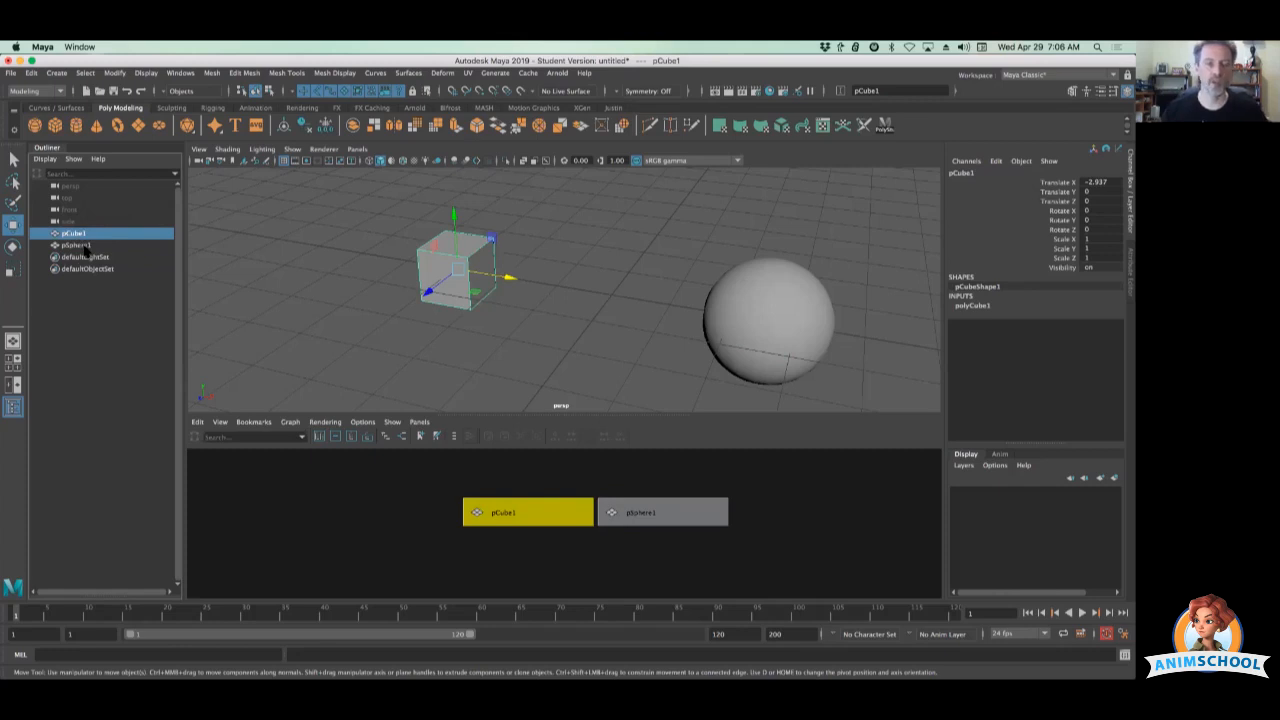
mouse_move(636, 510)
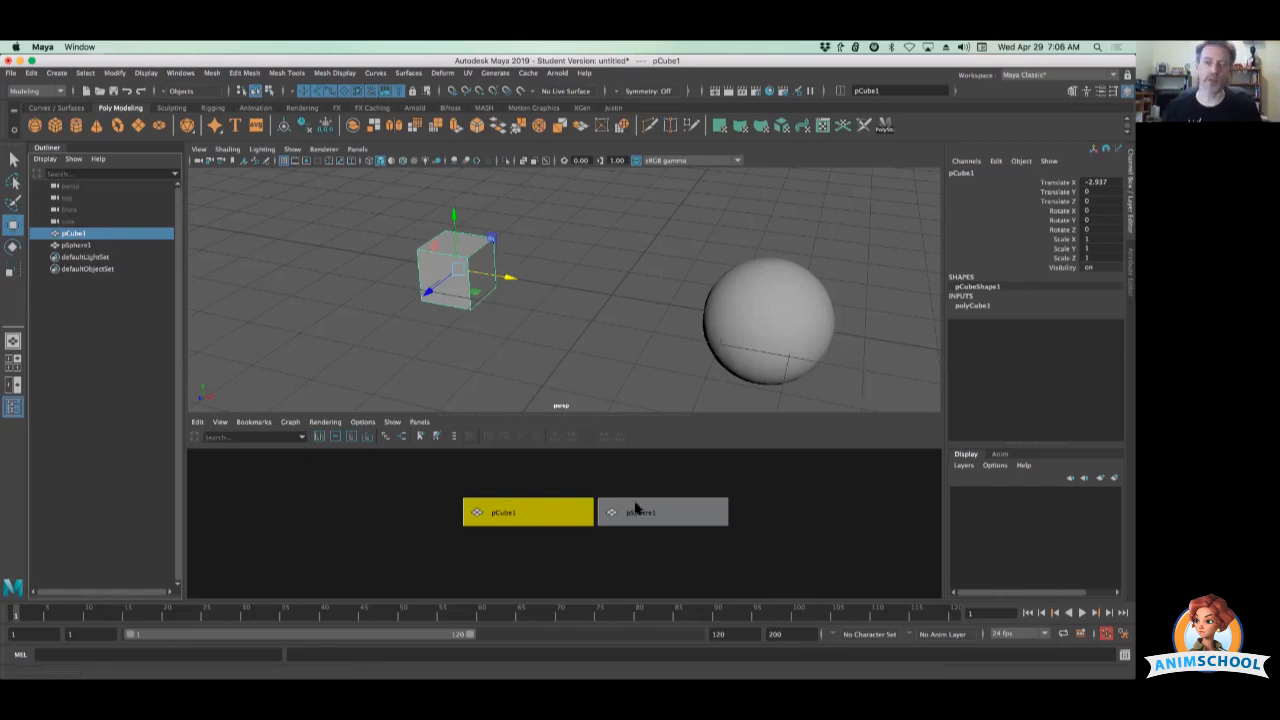
mouse_move(604, 520)
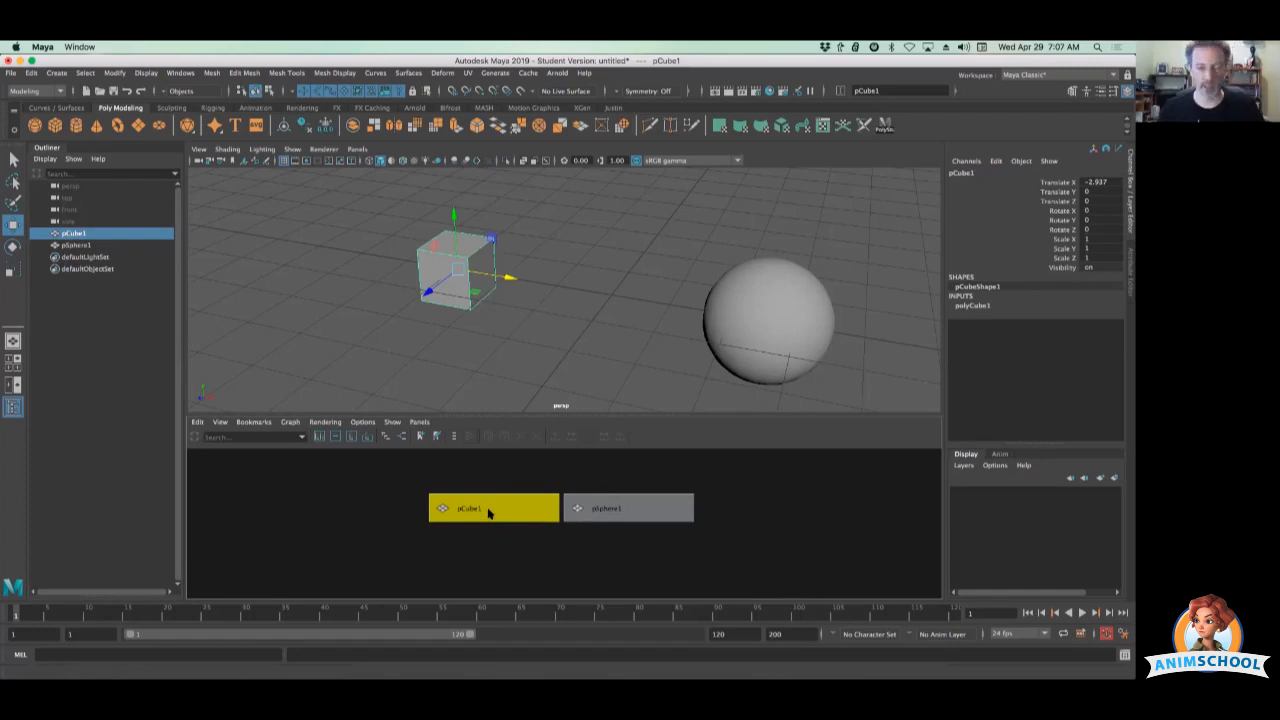
Drag pCube1 onto pSphere1 in the Node Editor to make it the sphere's child
left_click_drag(492, 508, 660, 544)
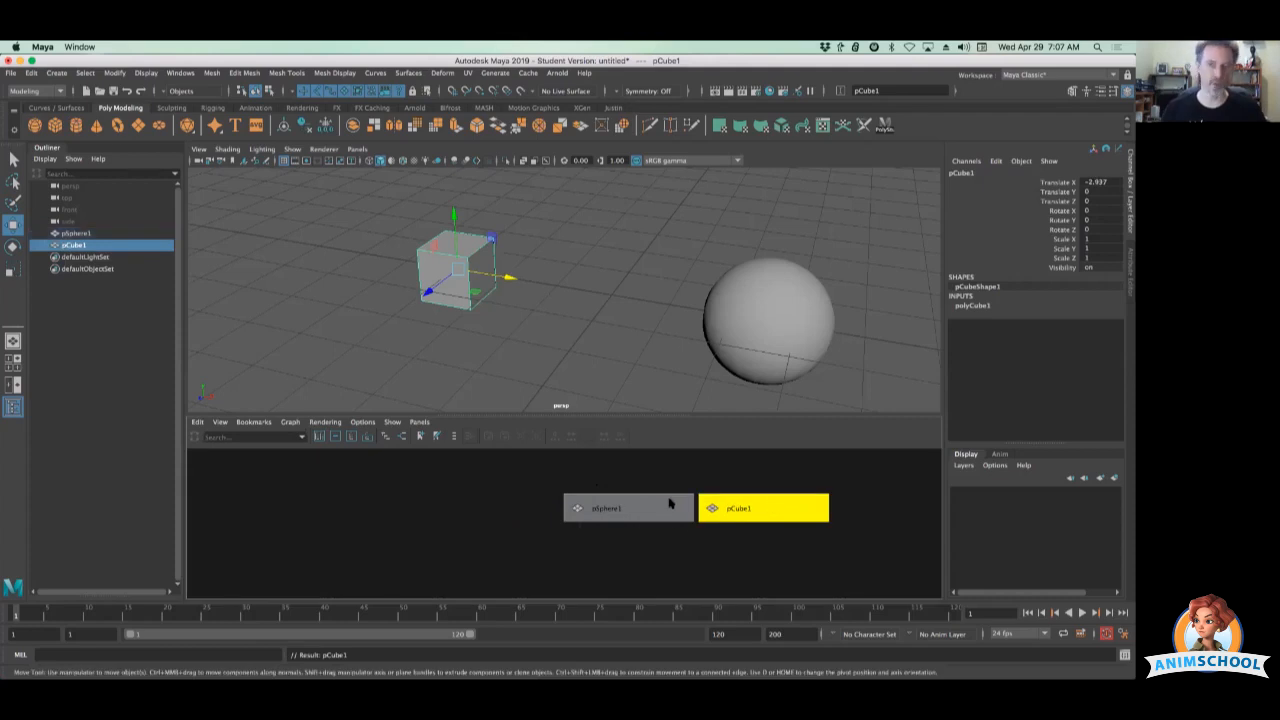
mouse_move(624, 532)
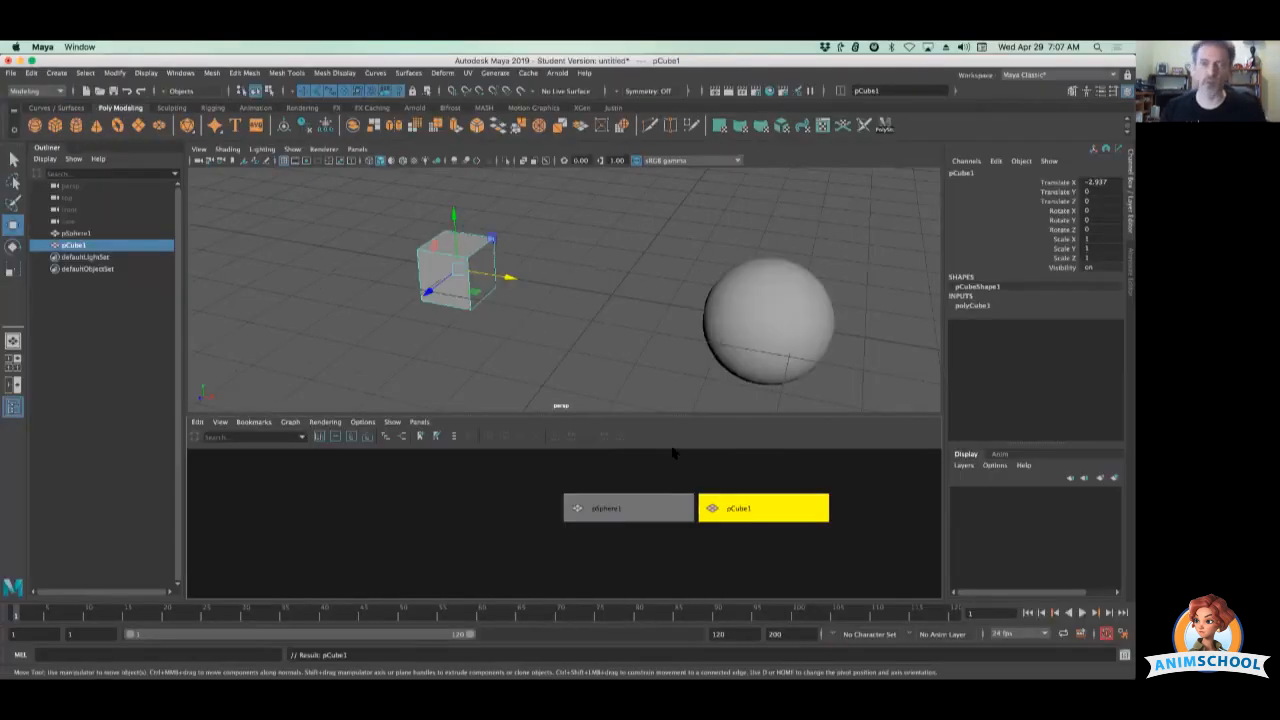
mouse_move(458, 280)
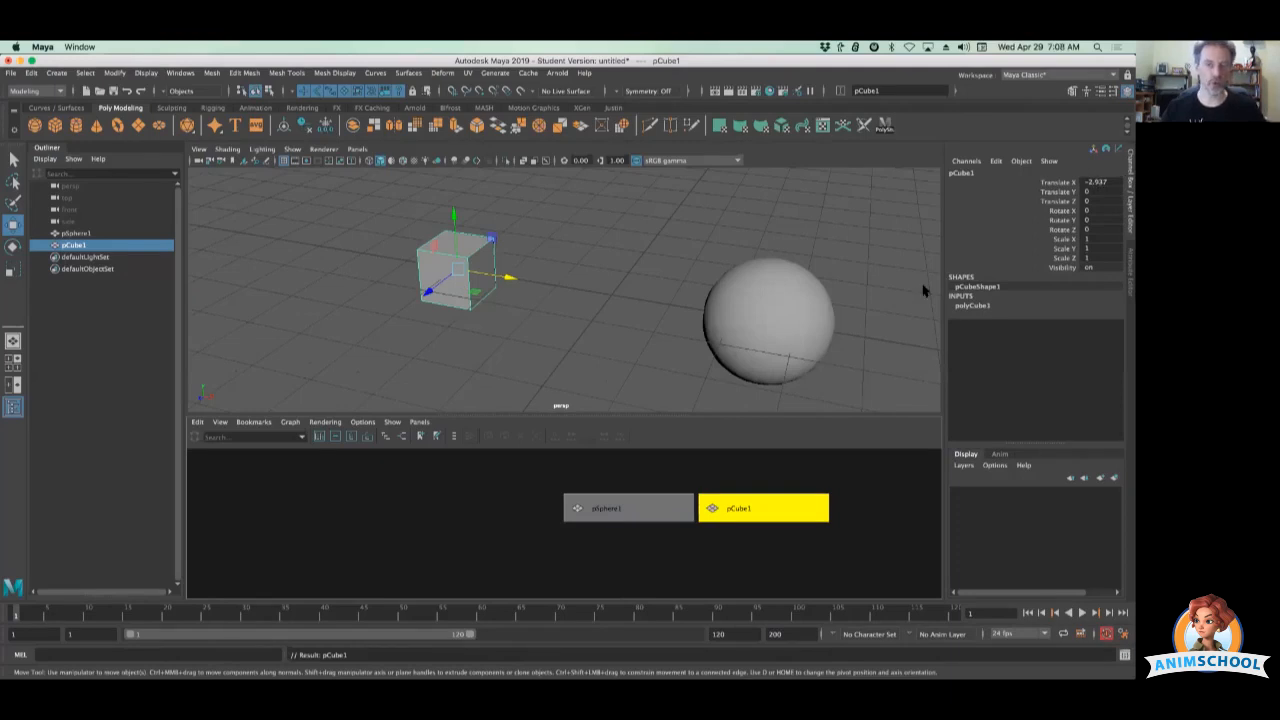
Arrange the node graph as a hierarchy showing pCube1 under pSphere1
double_click(72, 244)
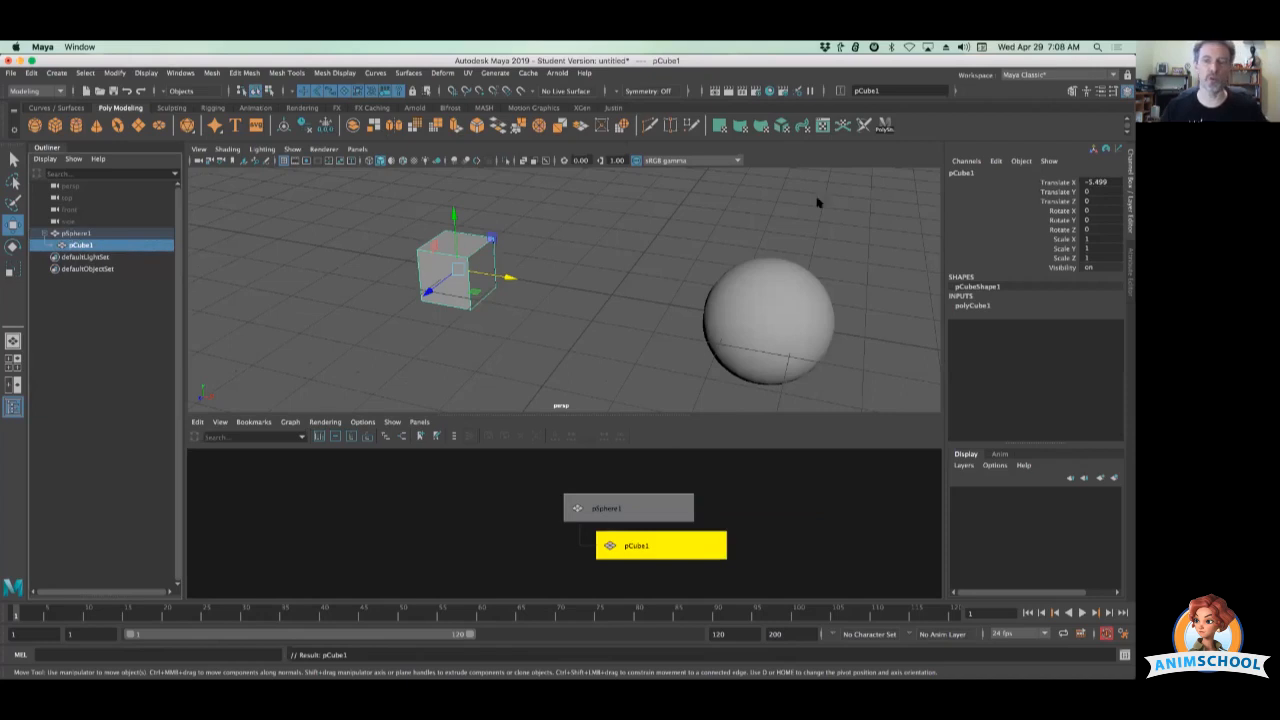
mouse_move(780, 336)
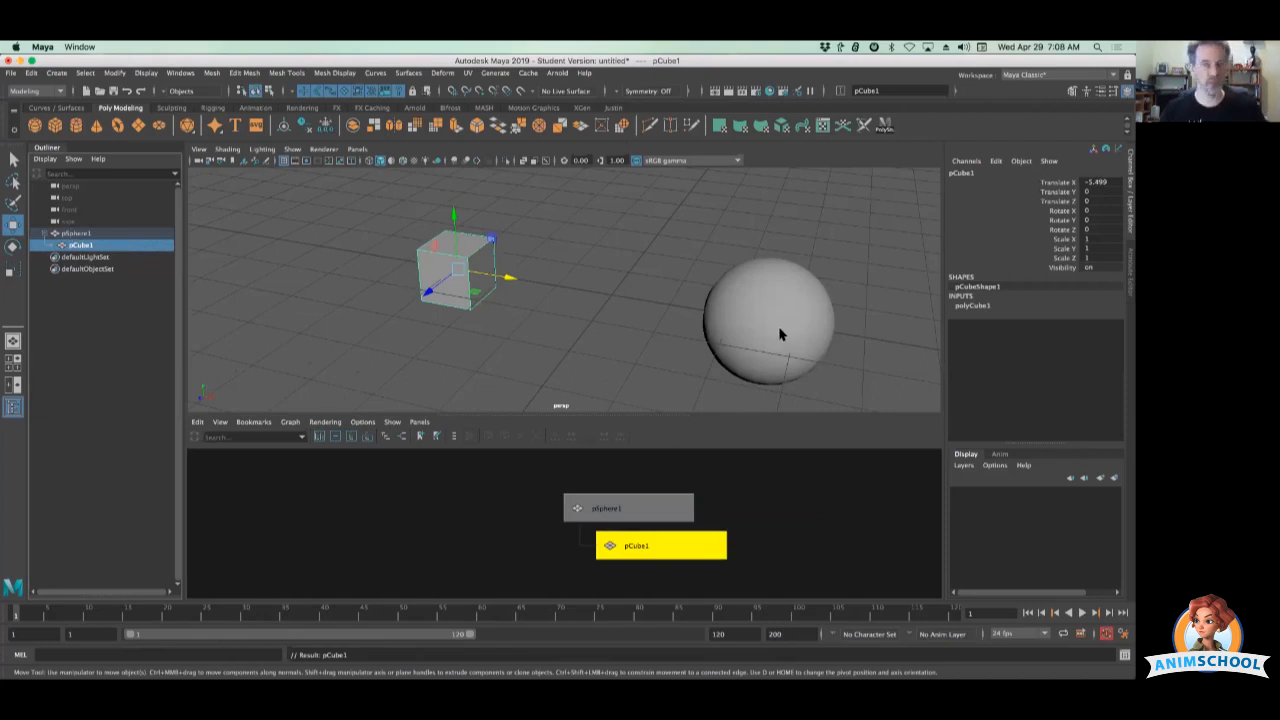
mouse_move(1116, 182)
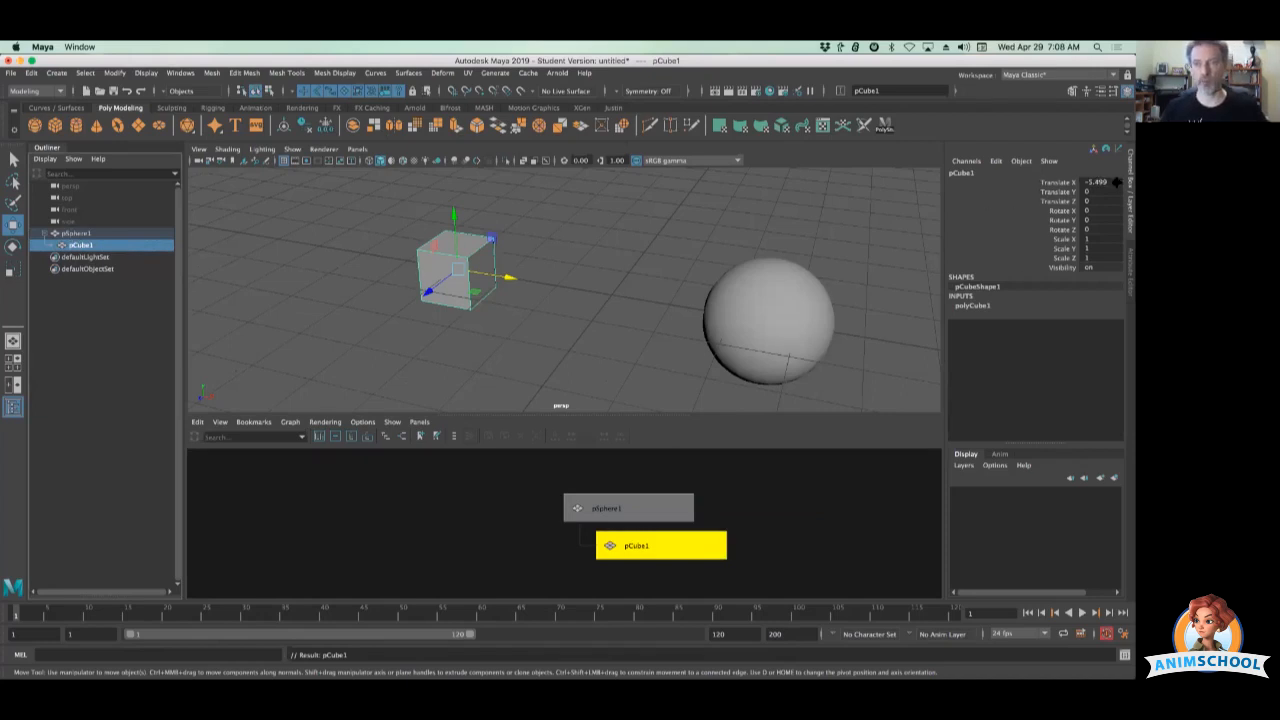
mouse_move(756, 308)
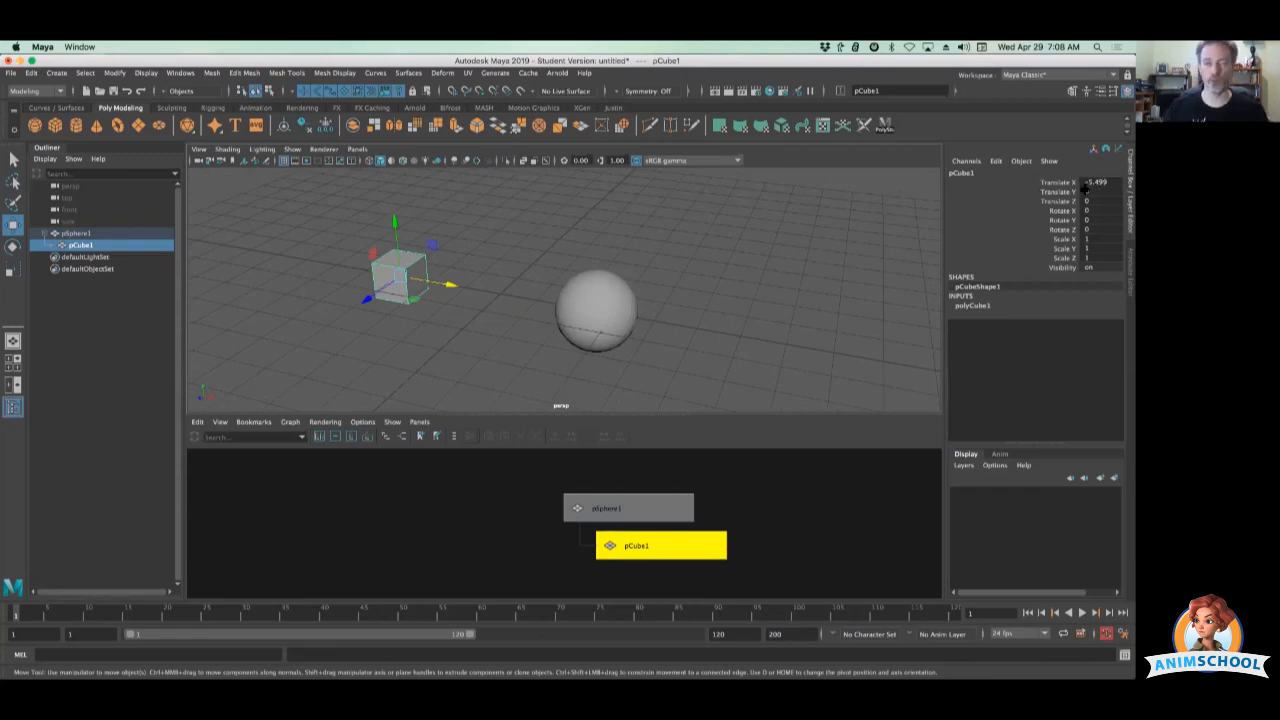
mouse_move(464, 312)
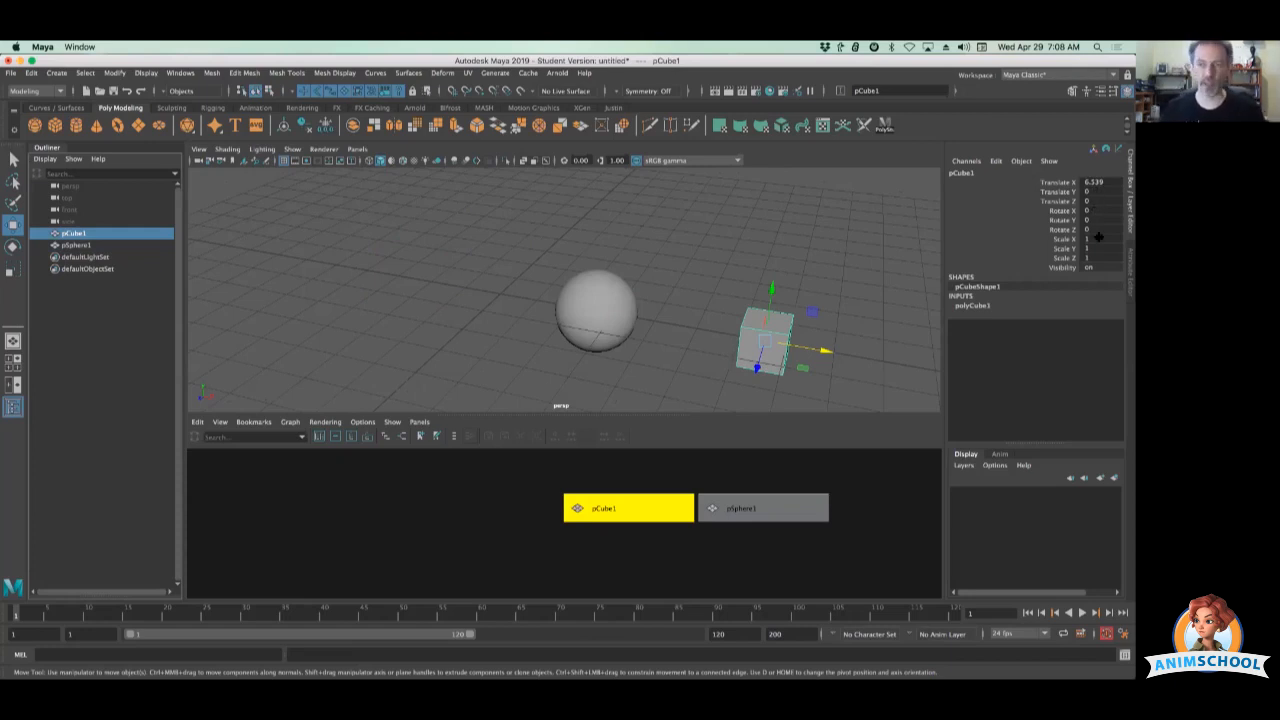
mouse_move(218, 264)
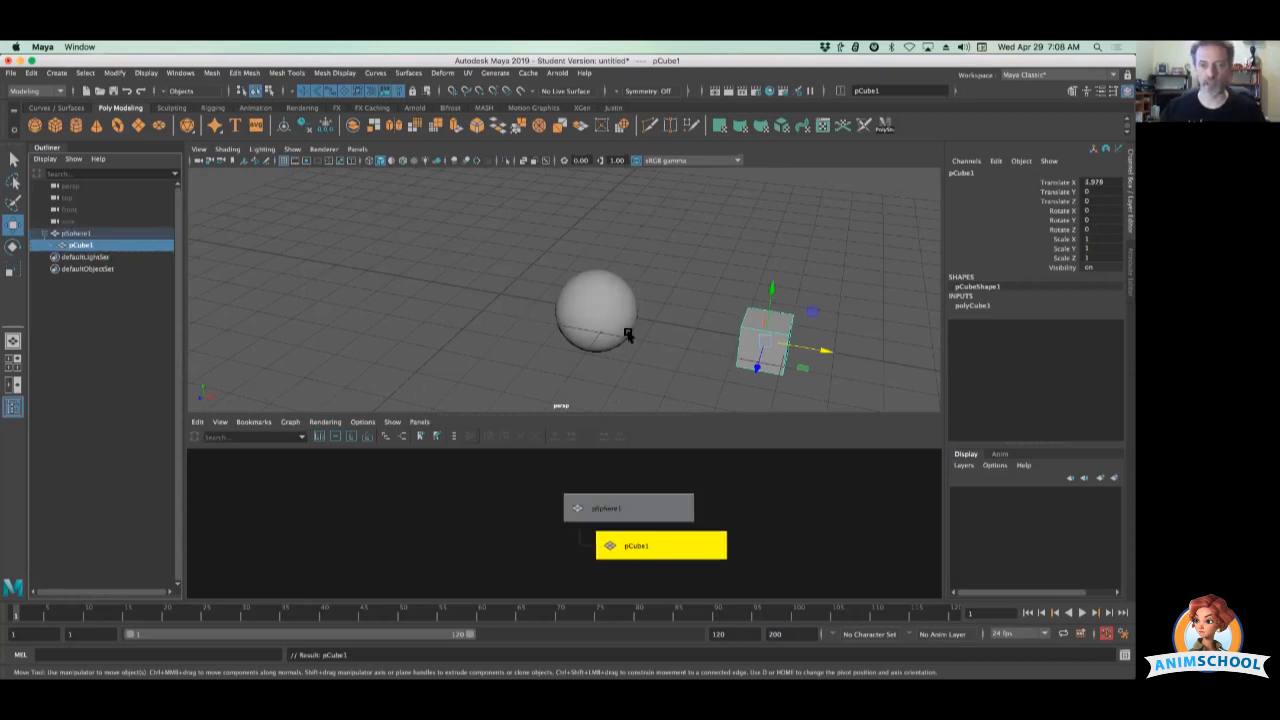
Select pSphere1 and transform it so the child cube follows
left_click(604, 508)
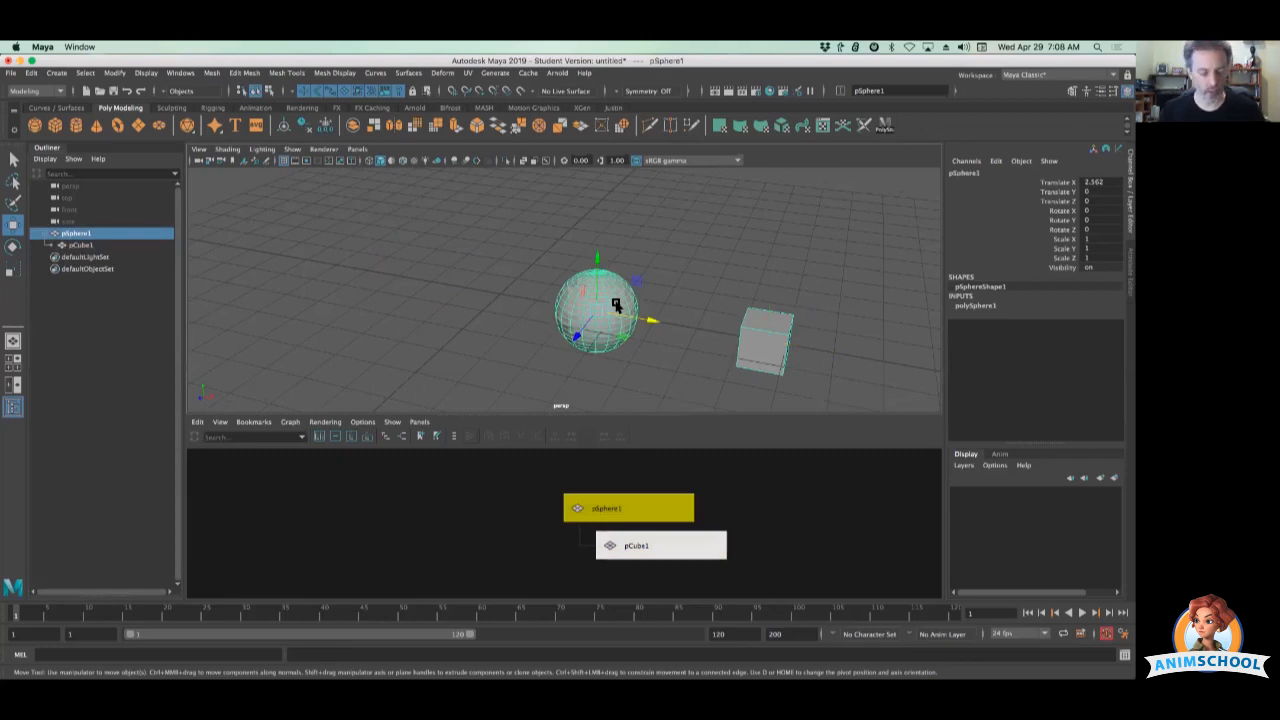
key("r")
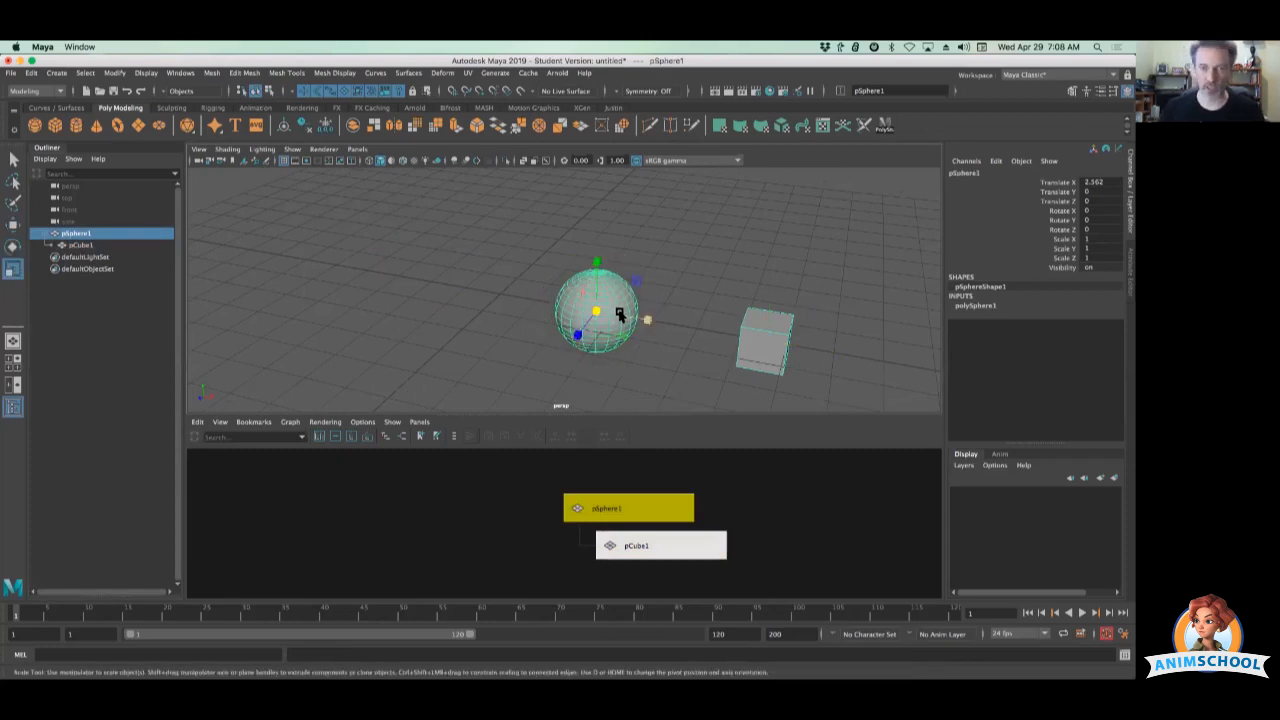
left_click_drag(620, 312, 692, 348)
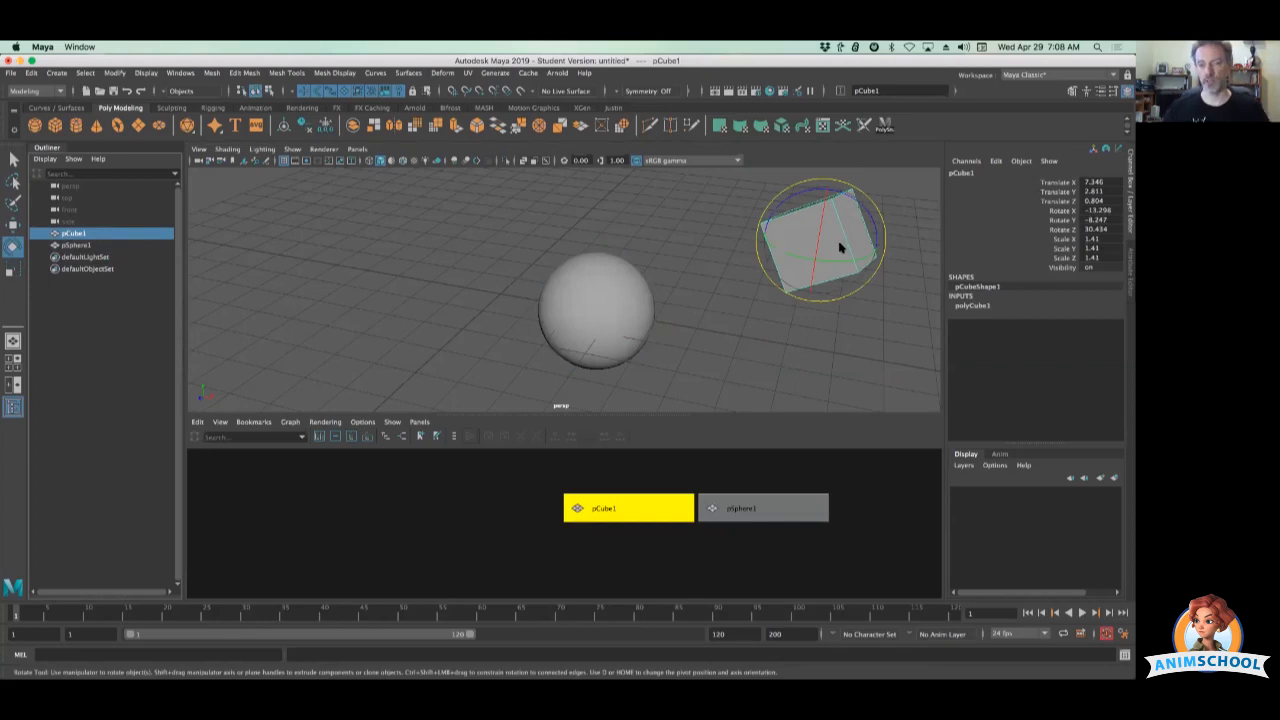
mouse_move(736, 304)
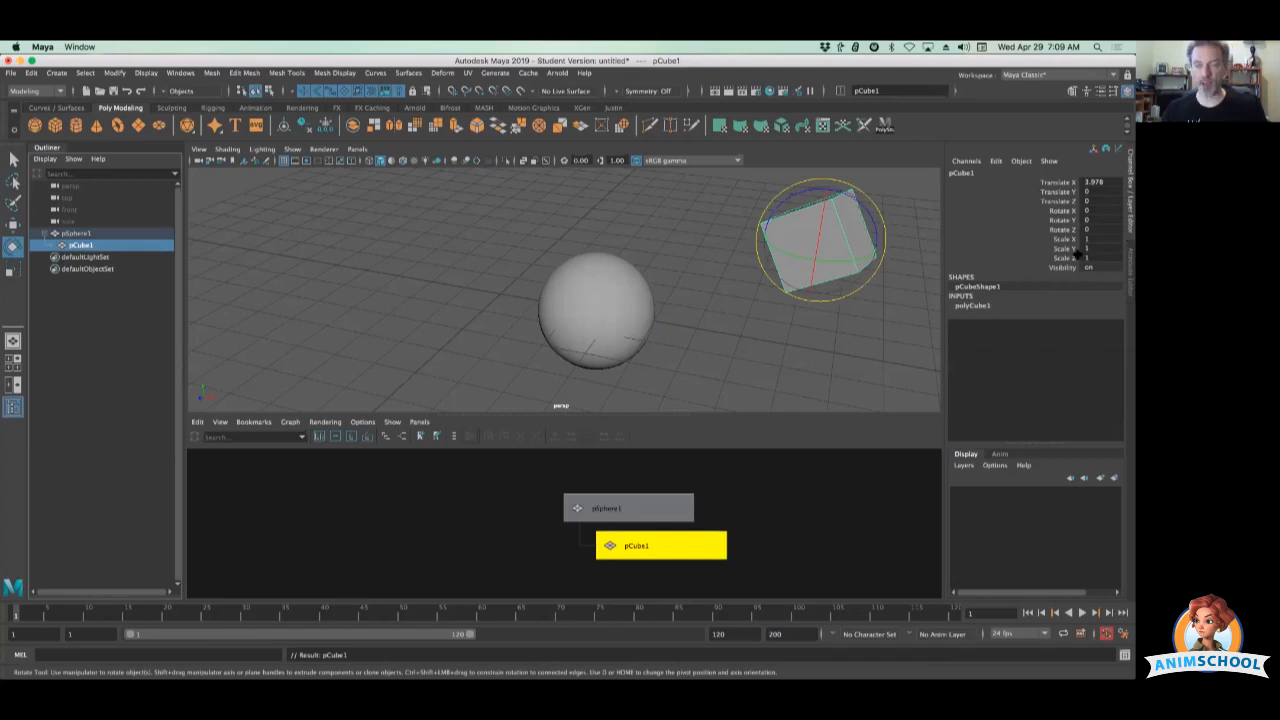
mouse_move(820, 250)
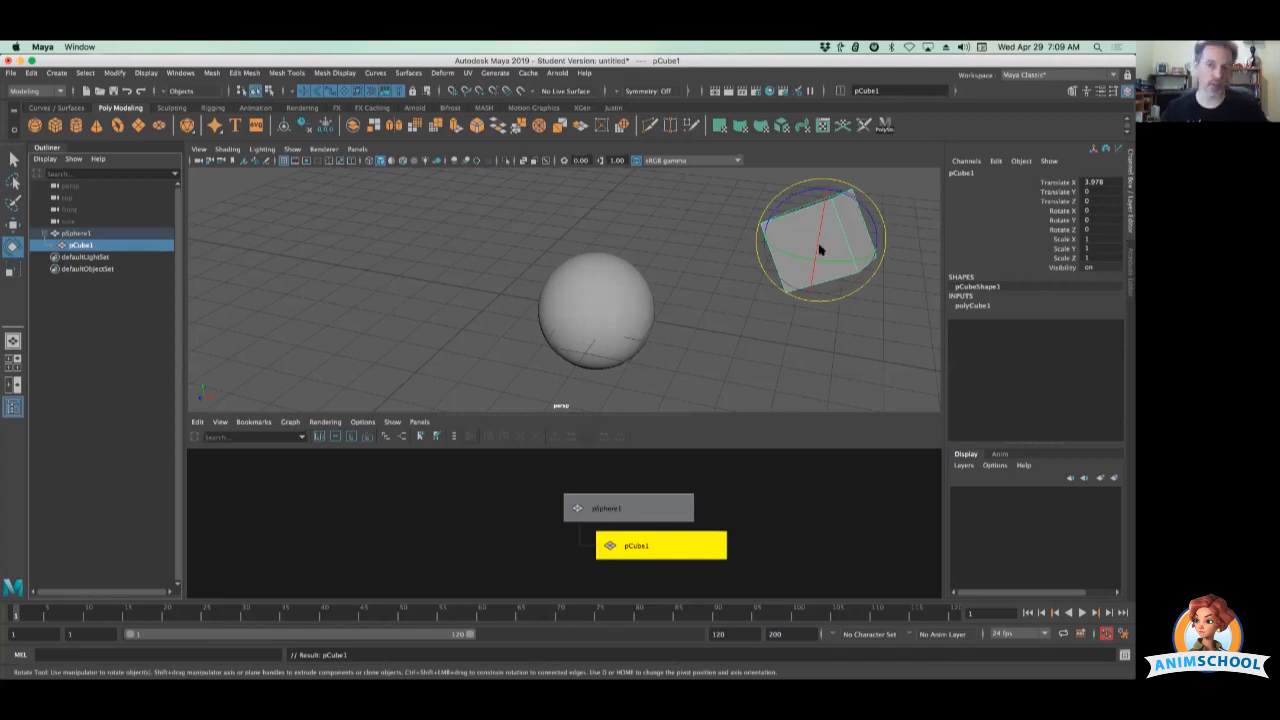
mouse_move(618, 308)
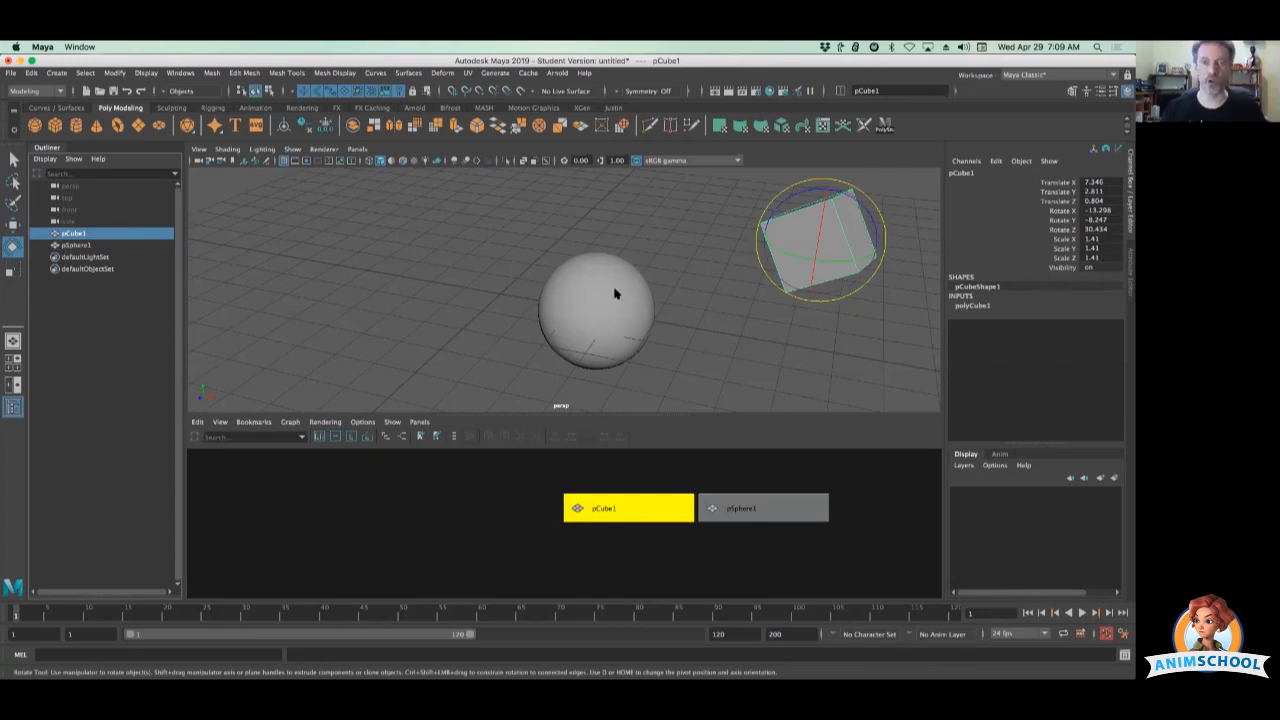
Select the tilted pCube1 in the viewport to re-parent it under the sphere
left_click(596, 310)
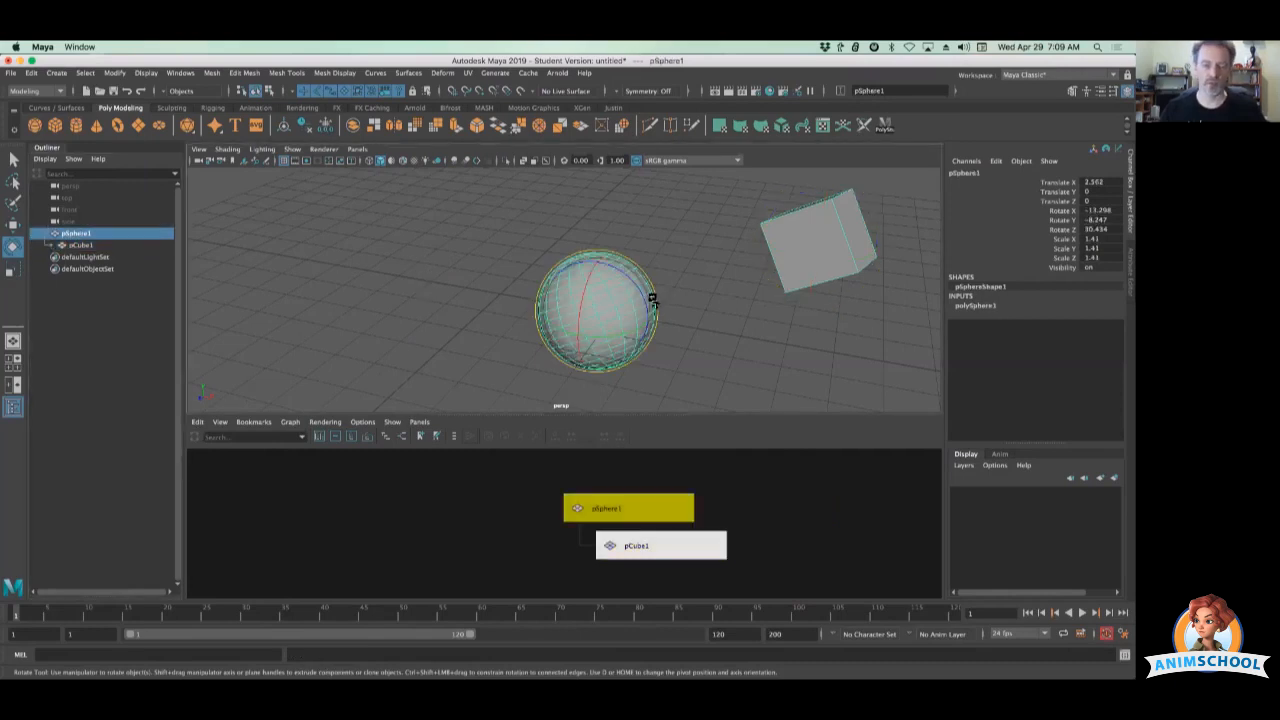
left_click(14, 224)
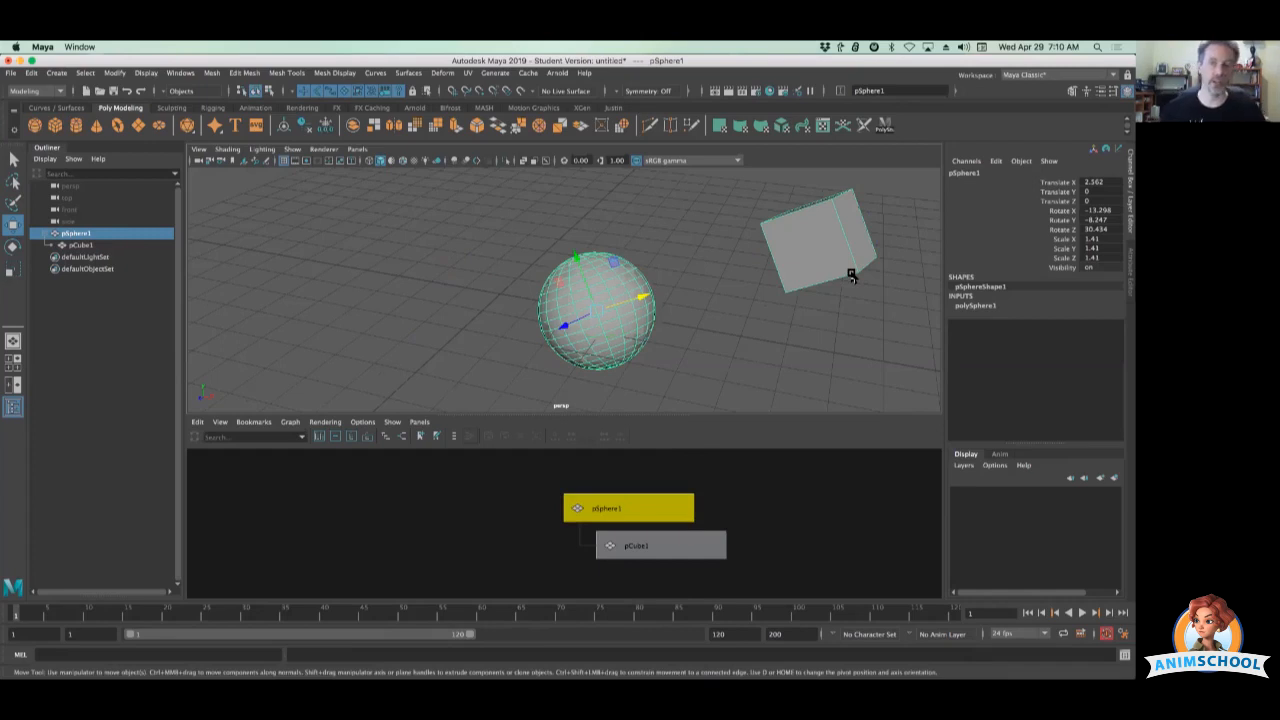
mouse_move(600, 316)
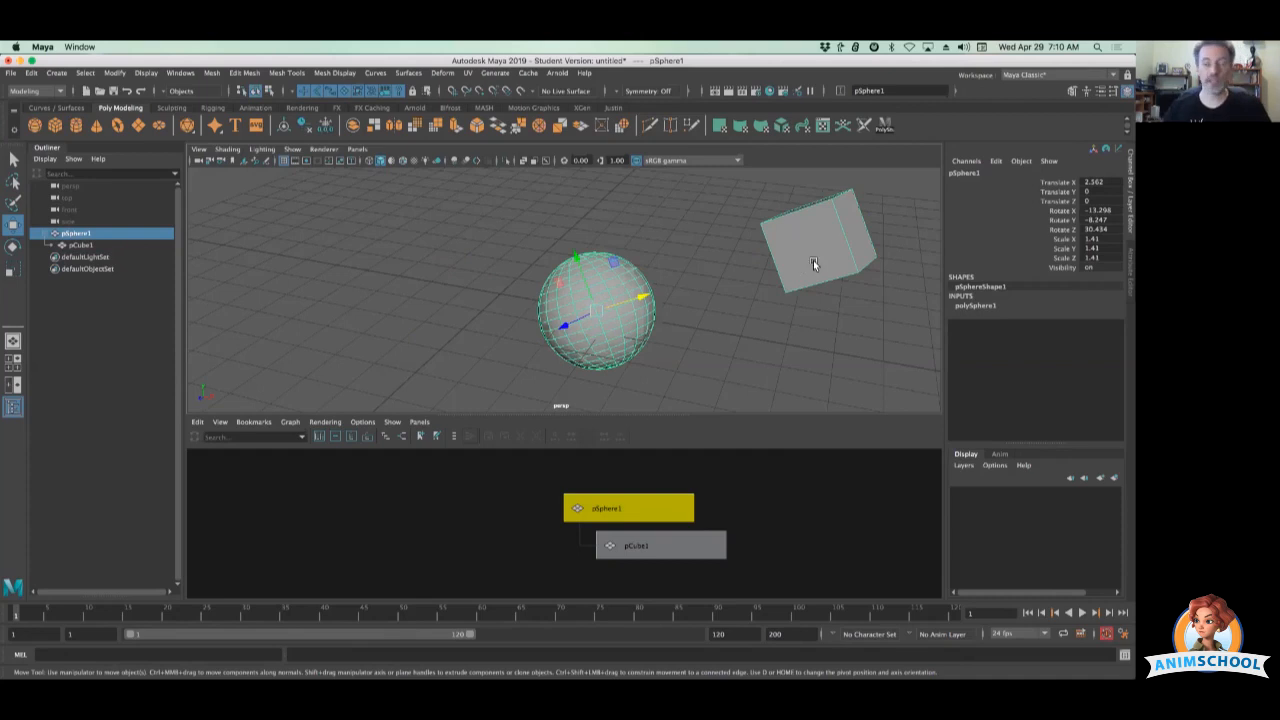
mouse_move(824, 258)
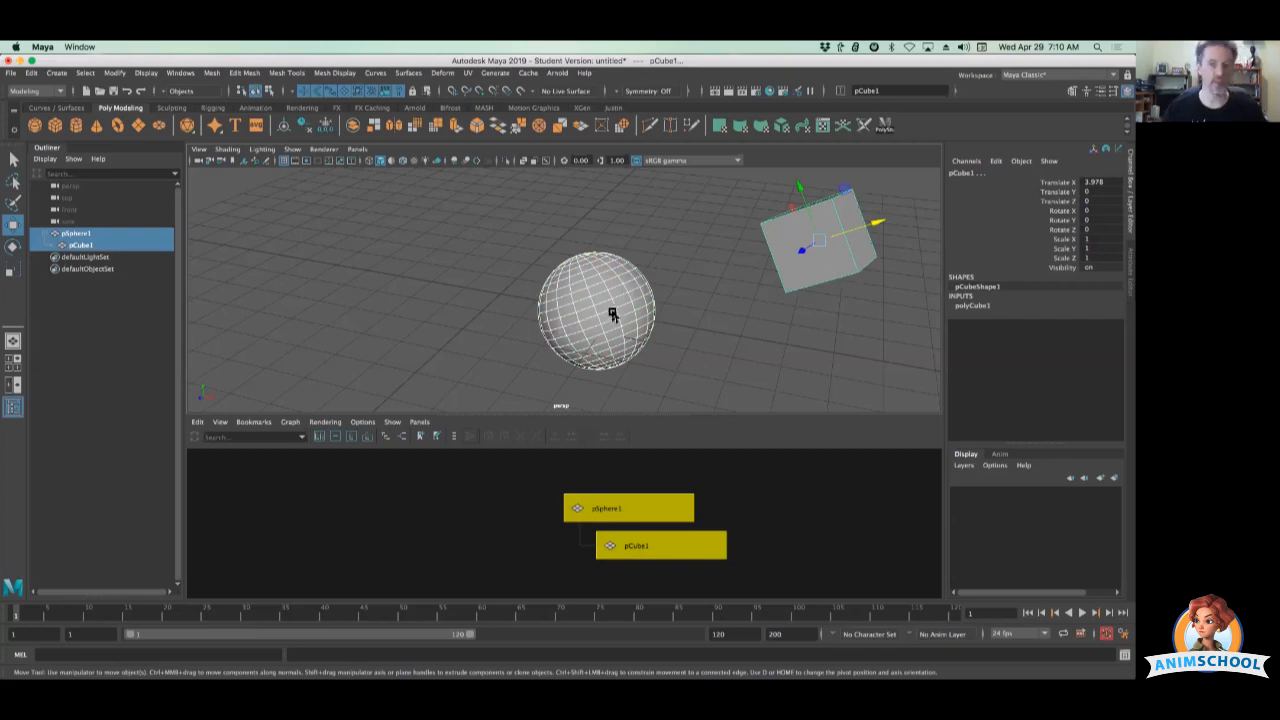
mouse_move(608, 312)
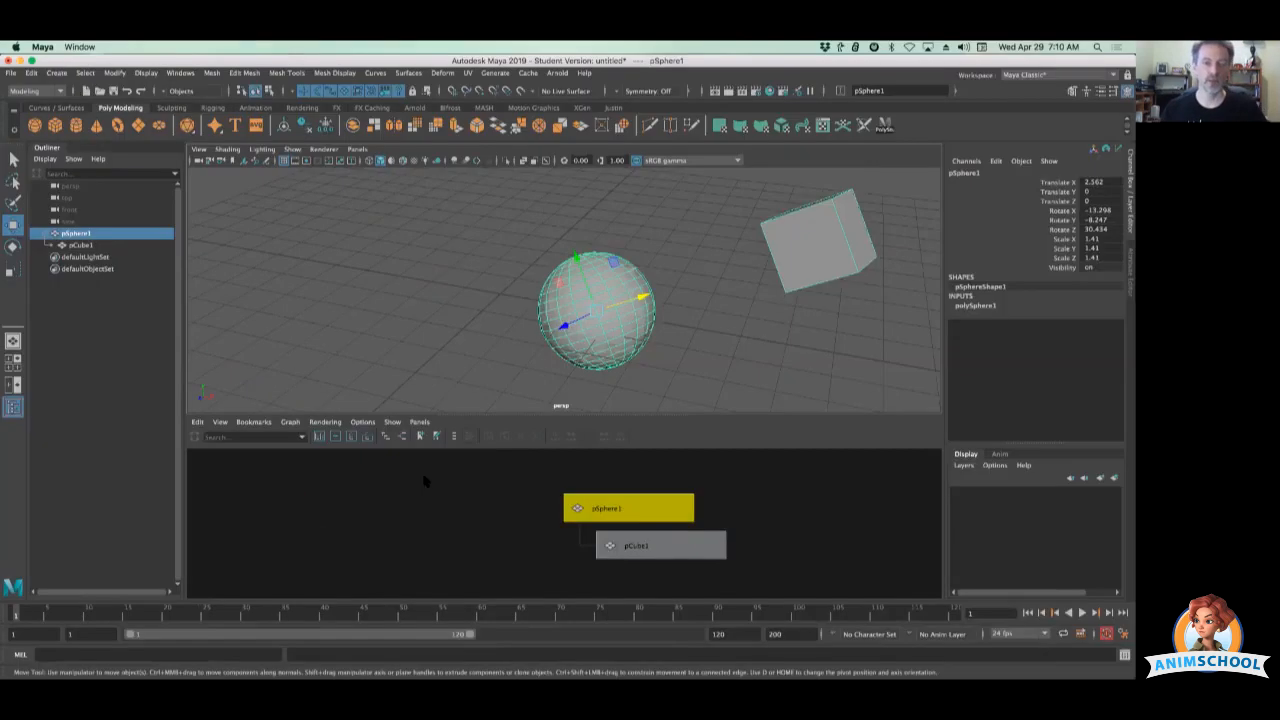
mouse_move(798, 234)
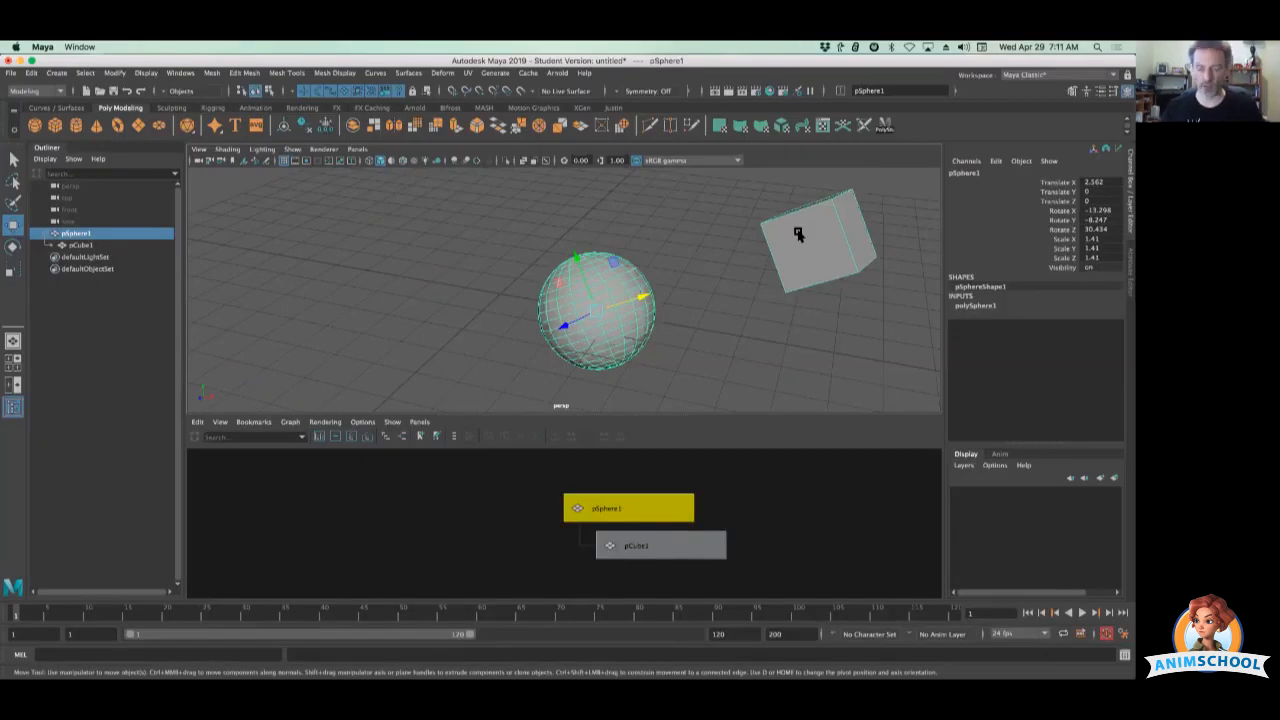